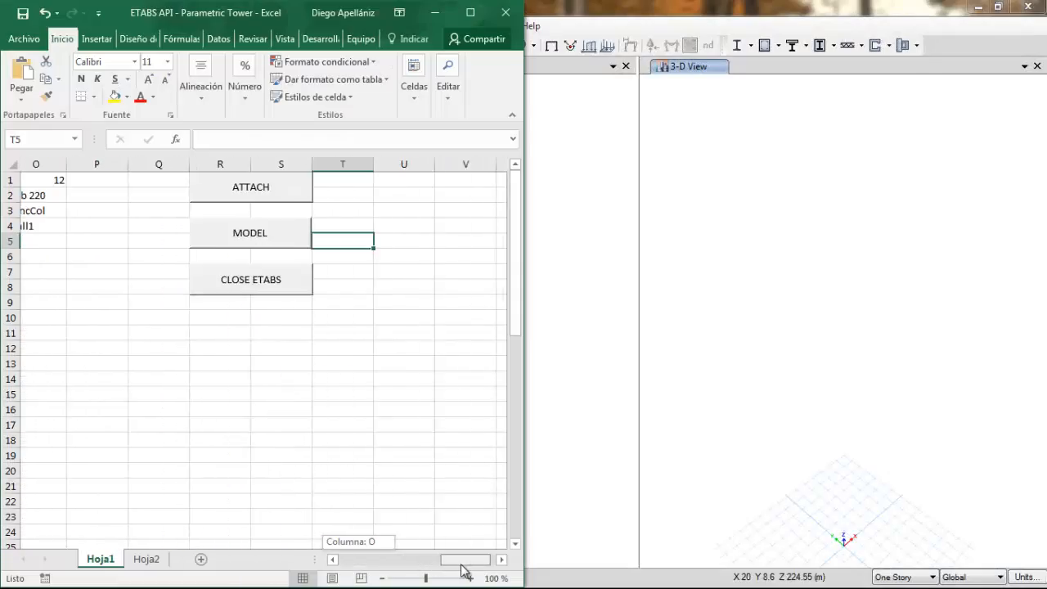
Attach Hoja1's macro to the ETABS Parametric Tower model and dismiss the 'Attached to model' message.
left_click(251, 186)
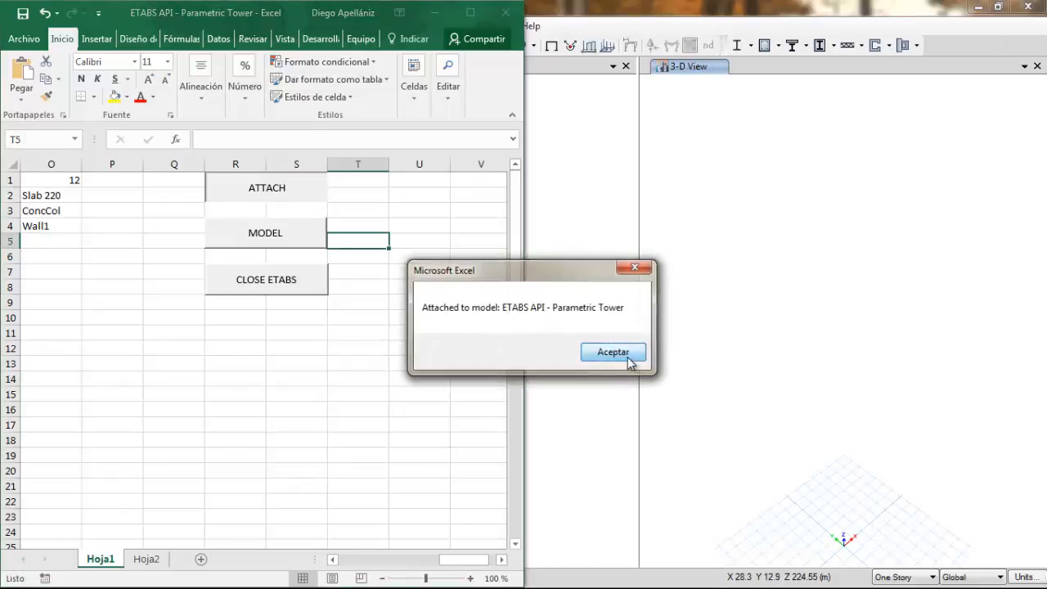
left_click(612, 352)
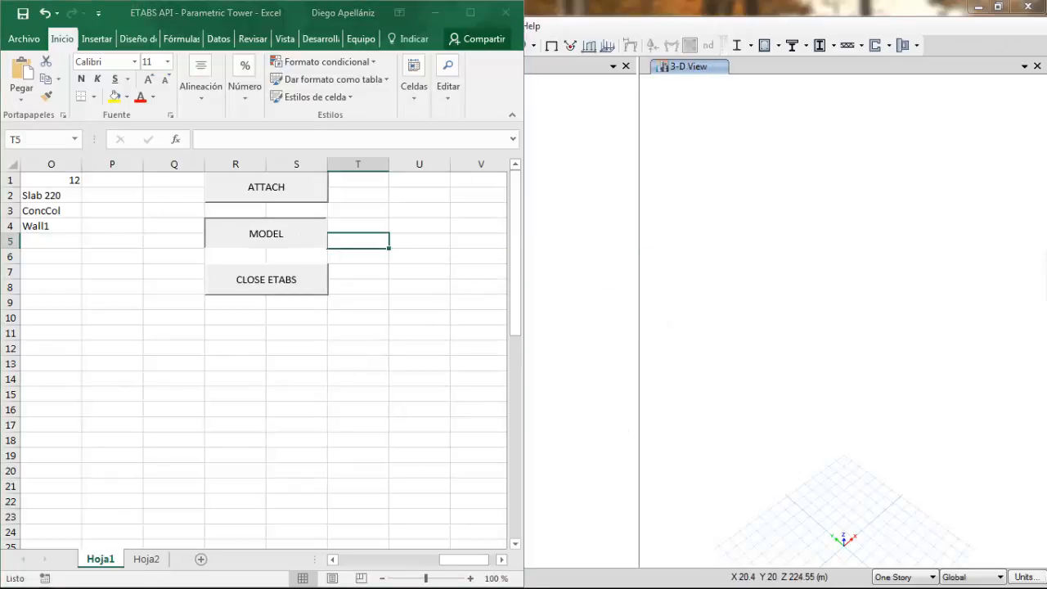
left_click(266, 233)
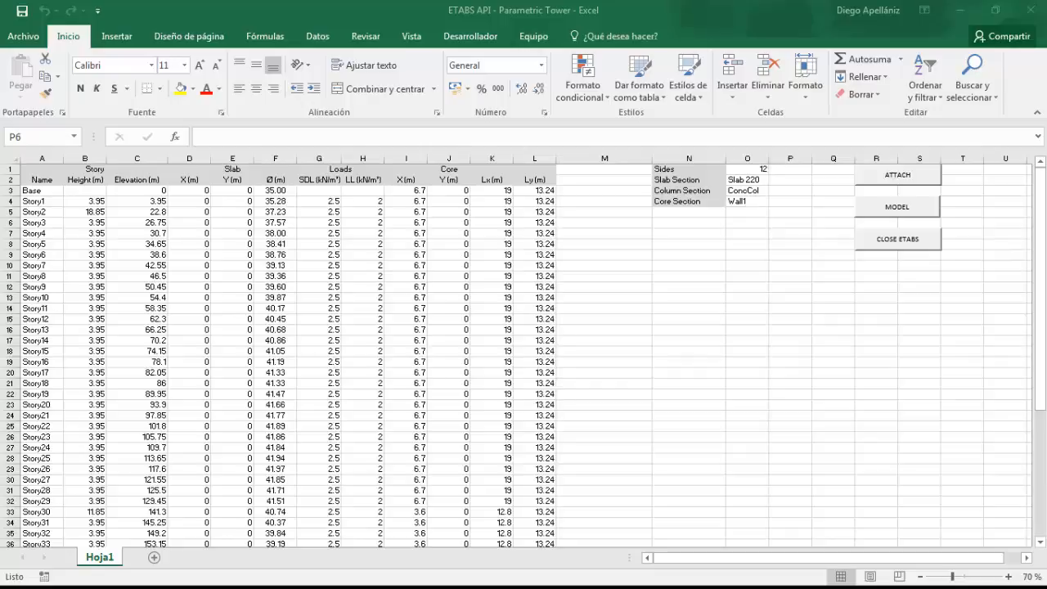
mouse_move(714, 511)
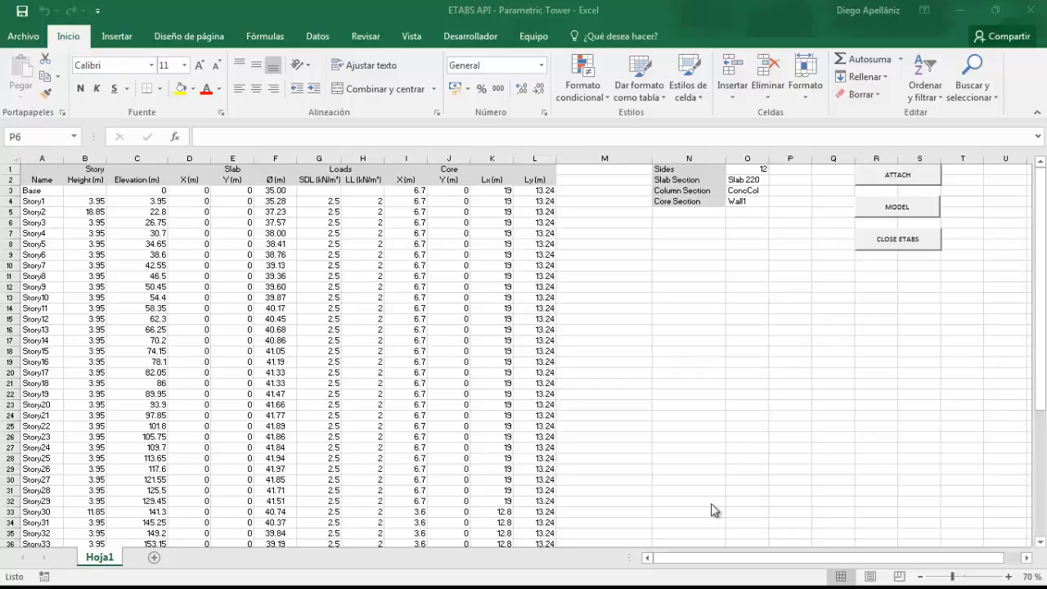
left_click(42, 157)
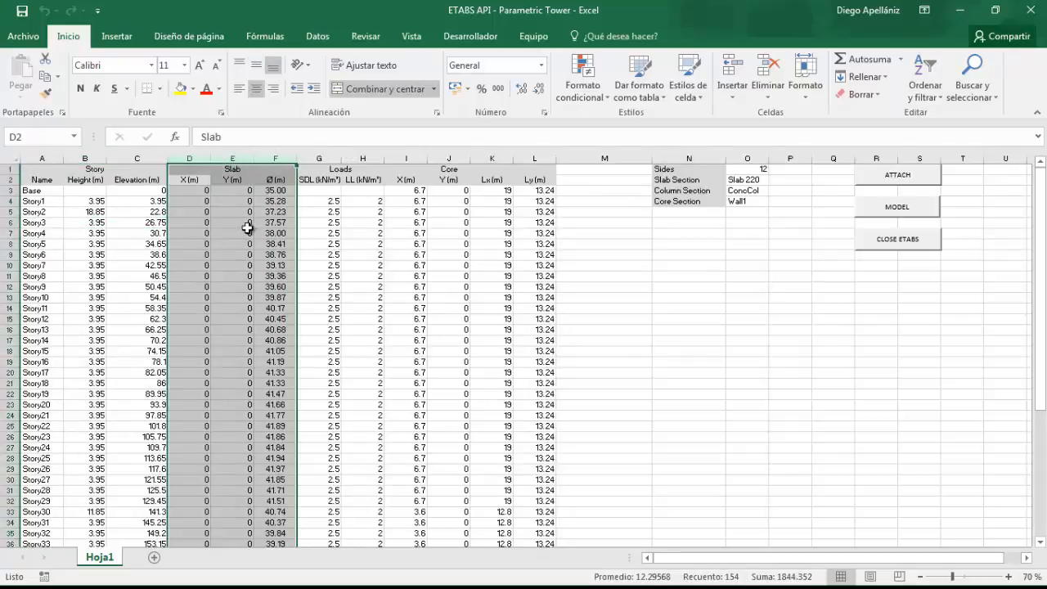
mouse_move(275, 237)
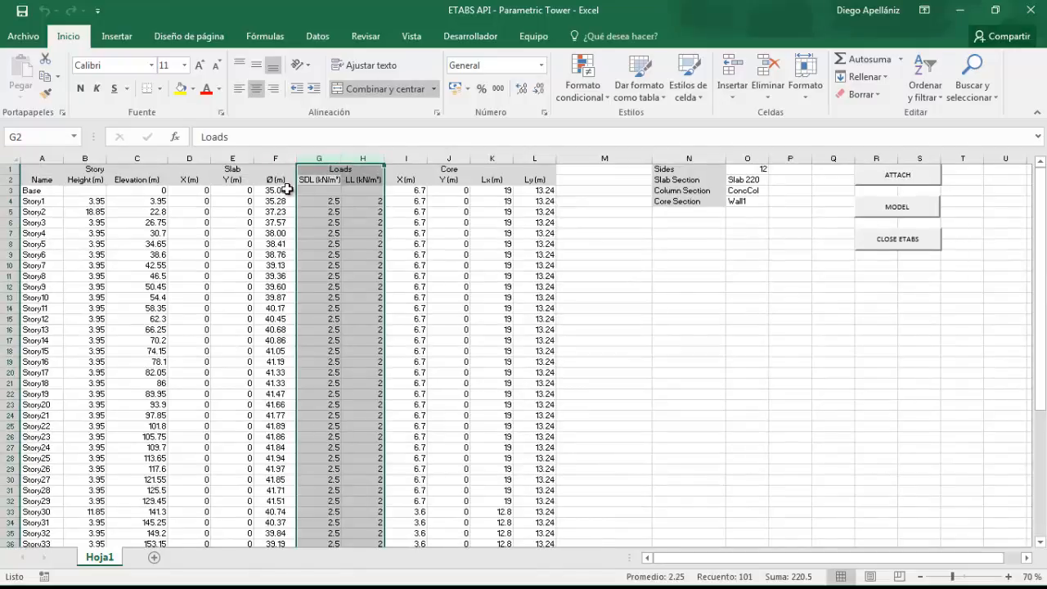
left_click(319, 179)
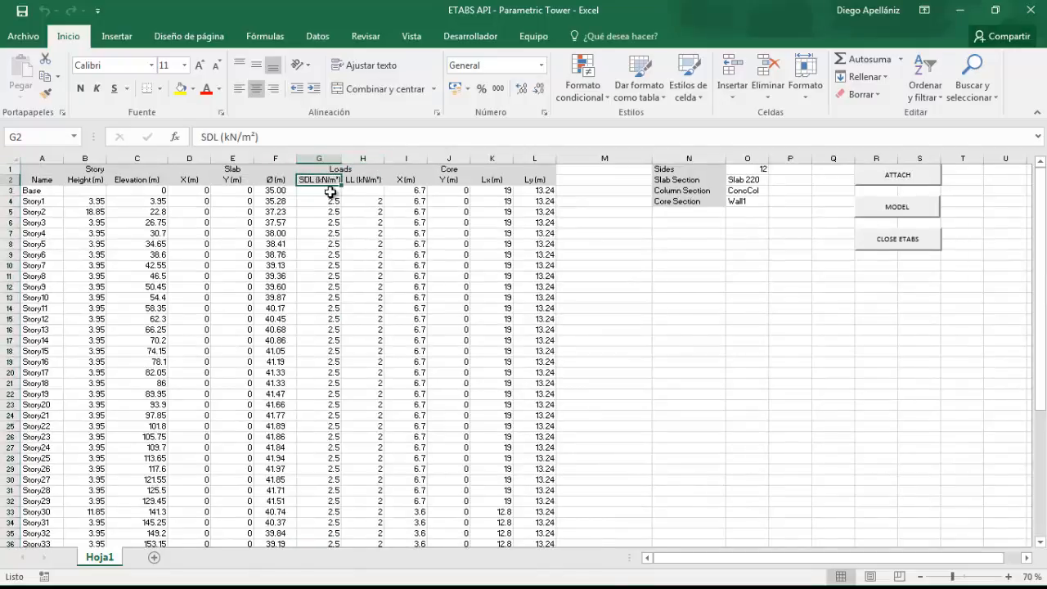
left_click(363, 190)
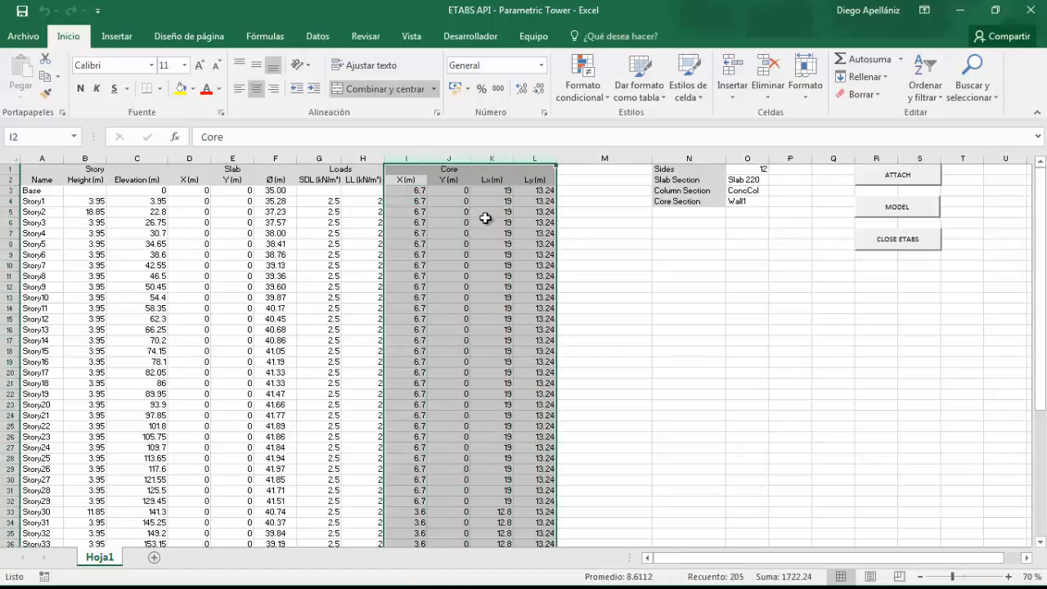
mouse_move(472, 222)
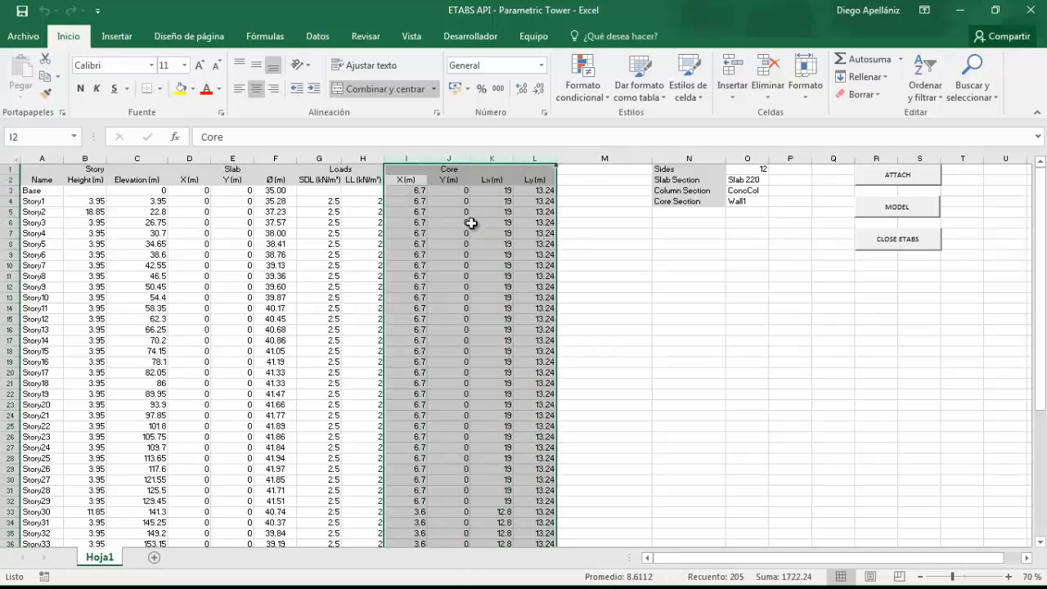
left_click(604, 211)
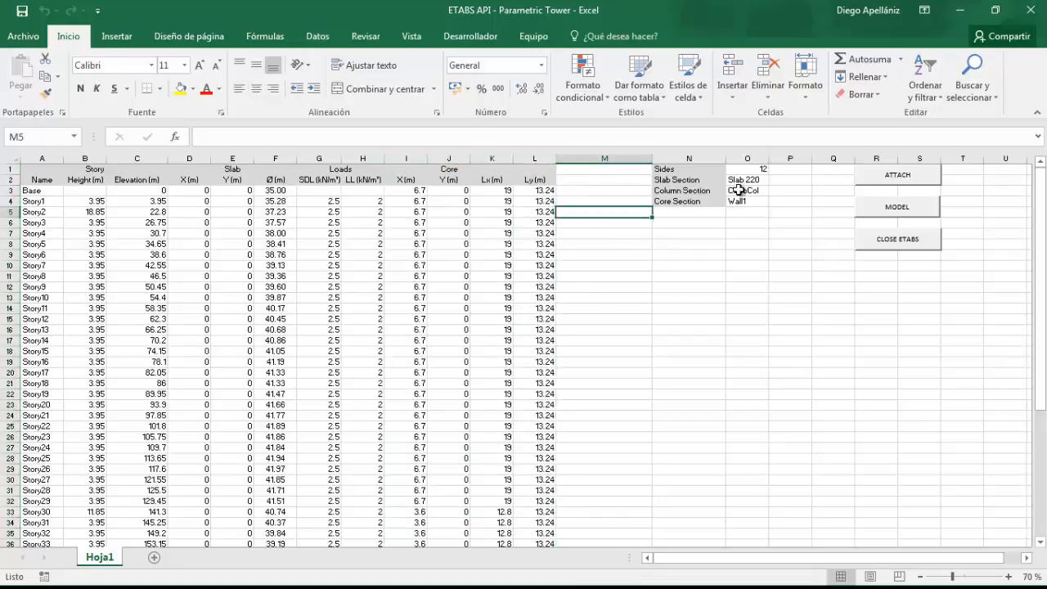
left_click_drag(747, 179, 747, 201)
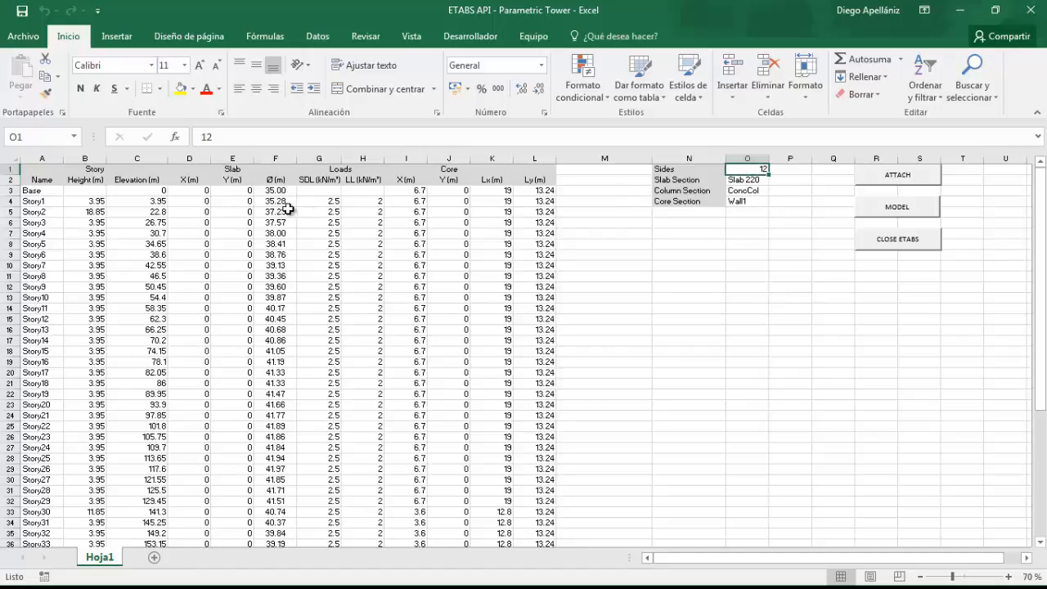
left_click(747, 179)
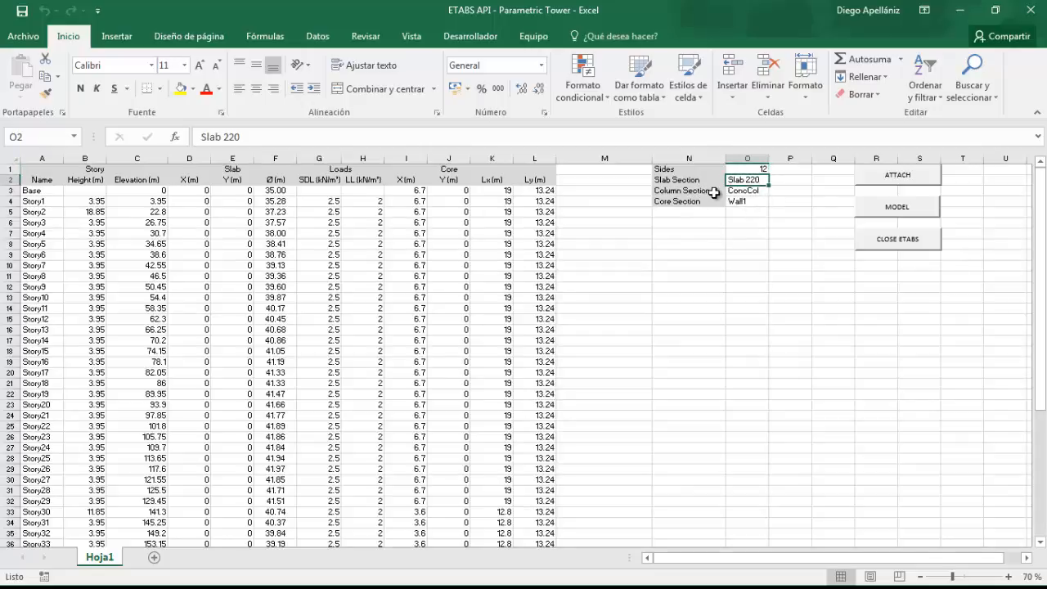
left_click(747, 190)
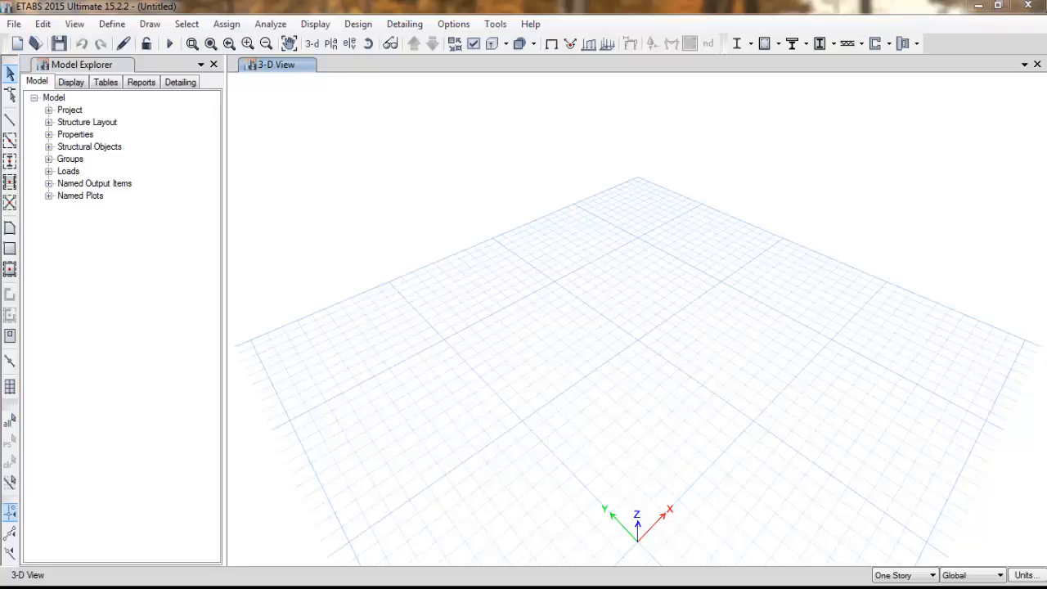
Create a new blank Eurocode model with 49 stories, discarding the unsaved model.
left_click(49, 135)
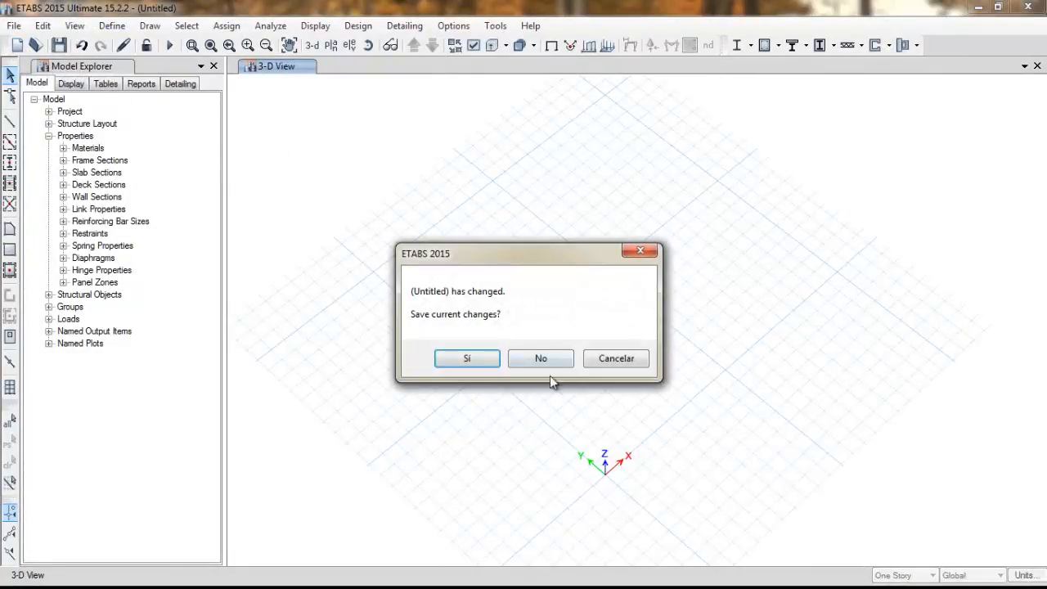
left_click(541, 358)
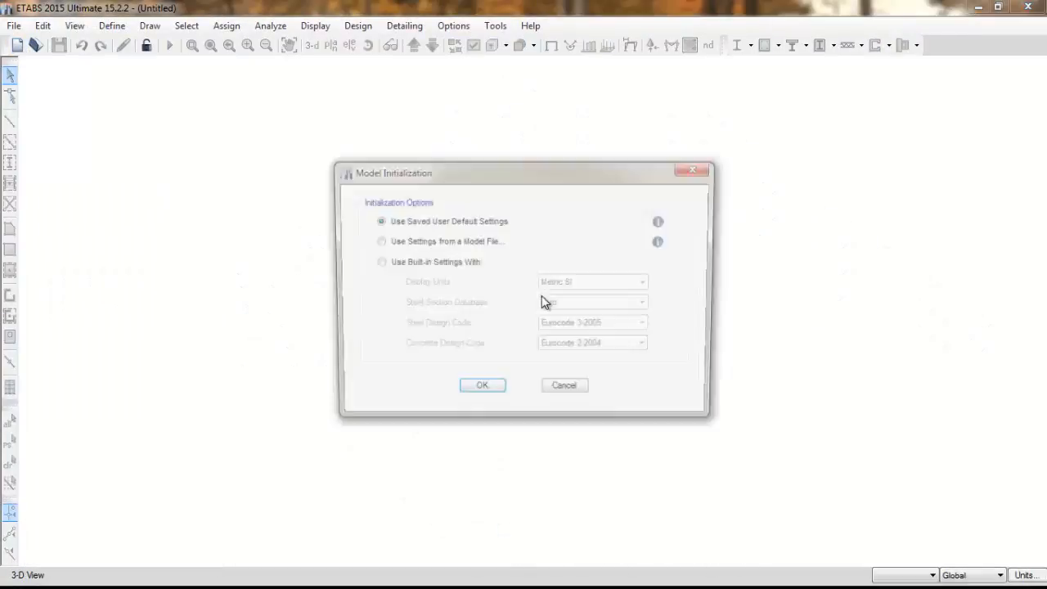
left_click(377, 262)
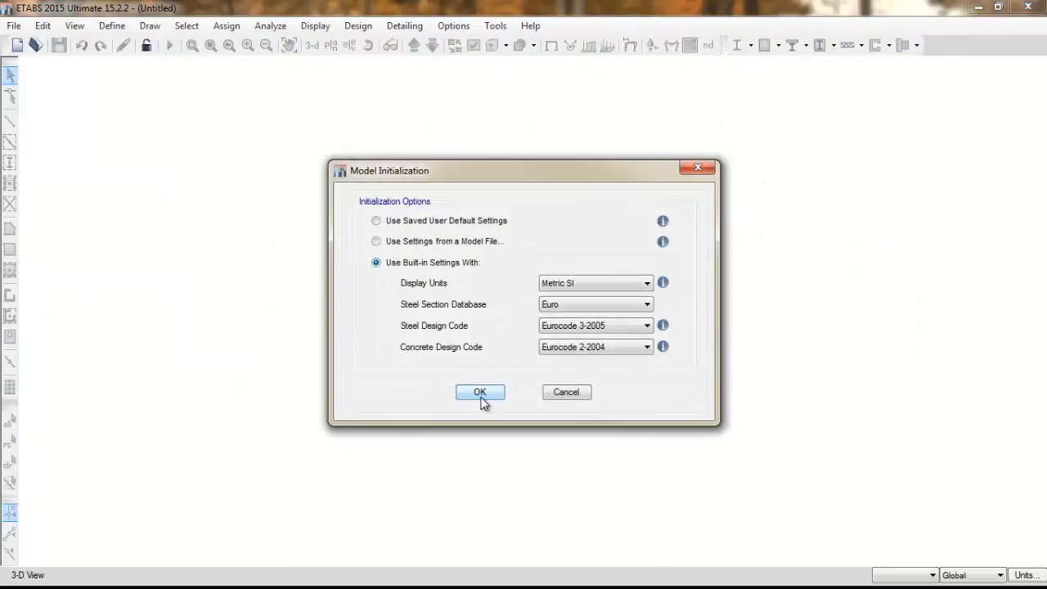
left_click(479, 392)
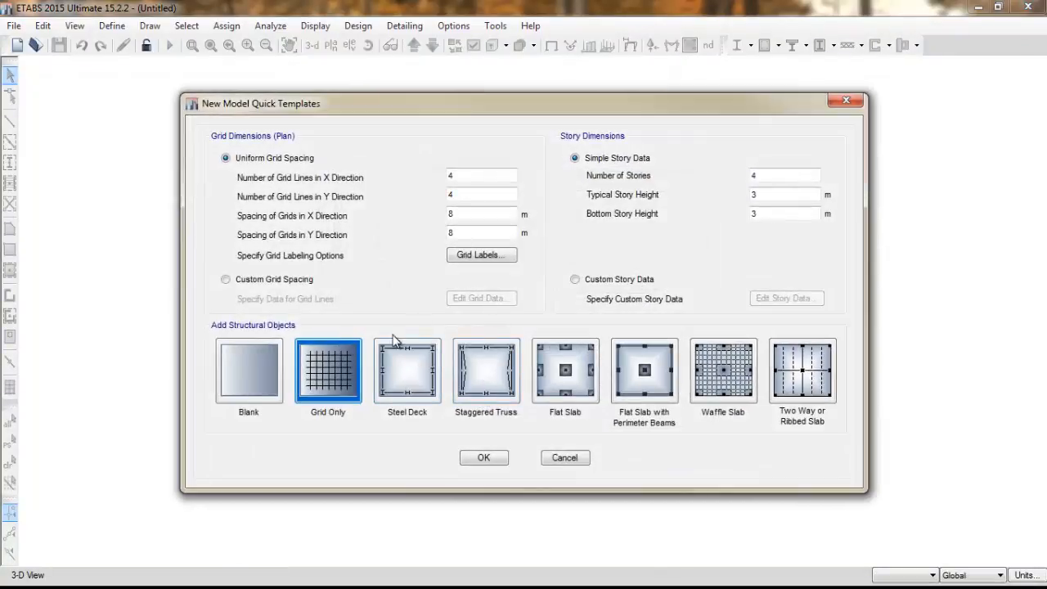
left_click(248, 370)
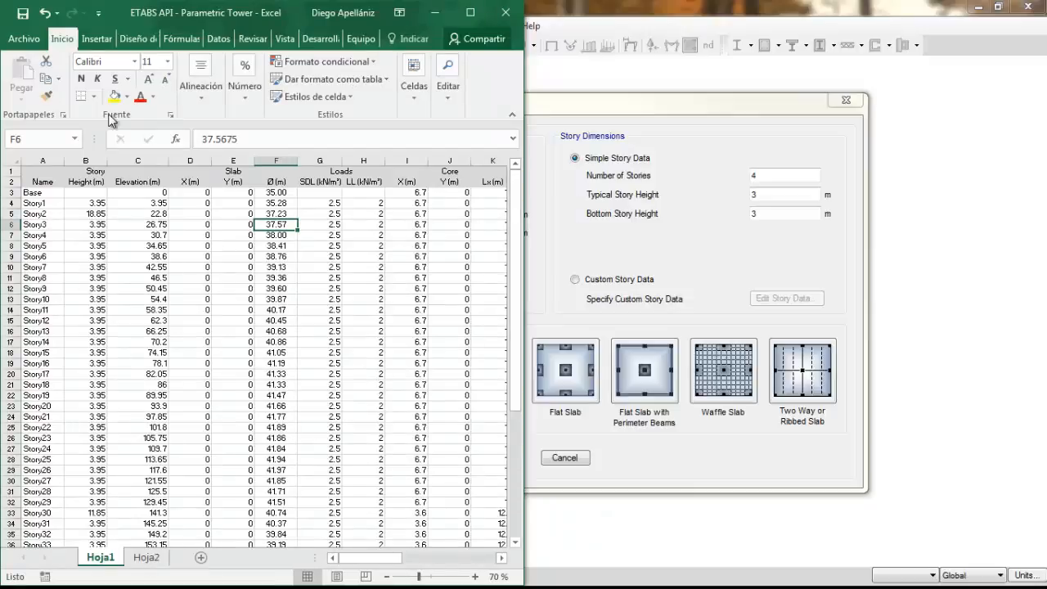
scroll("down", 3)
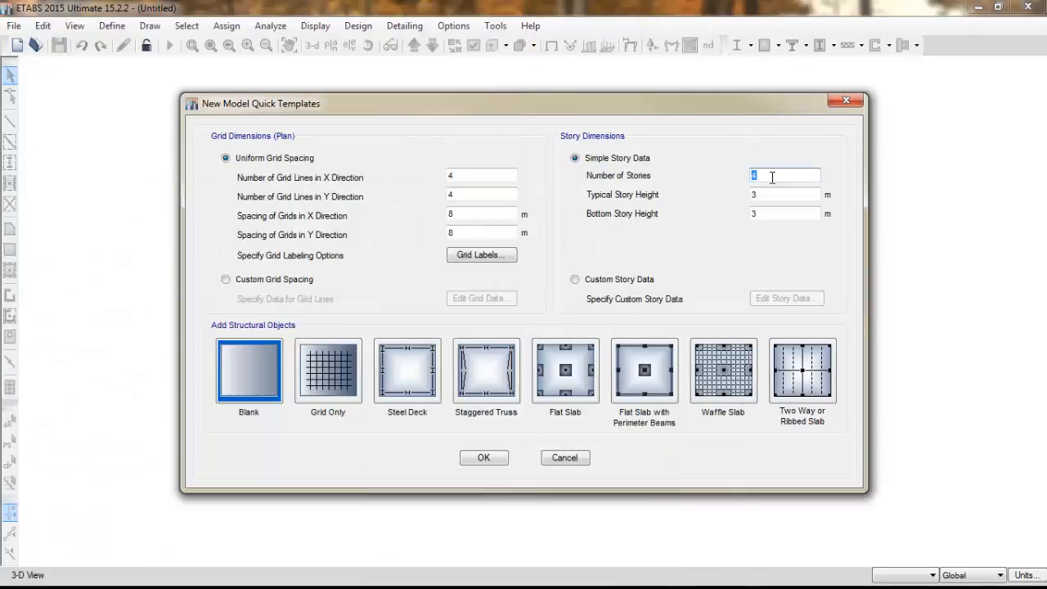
type("49")
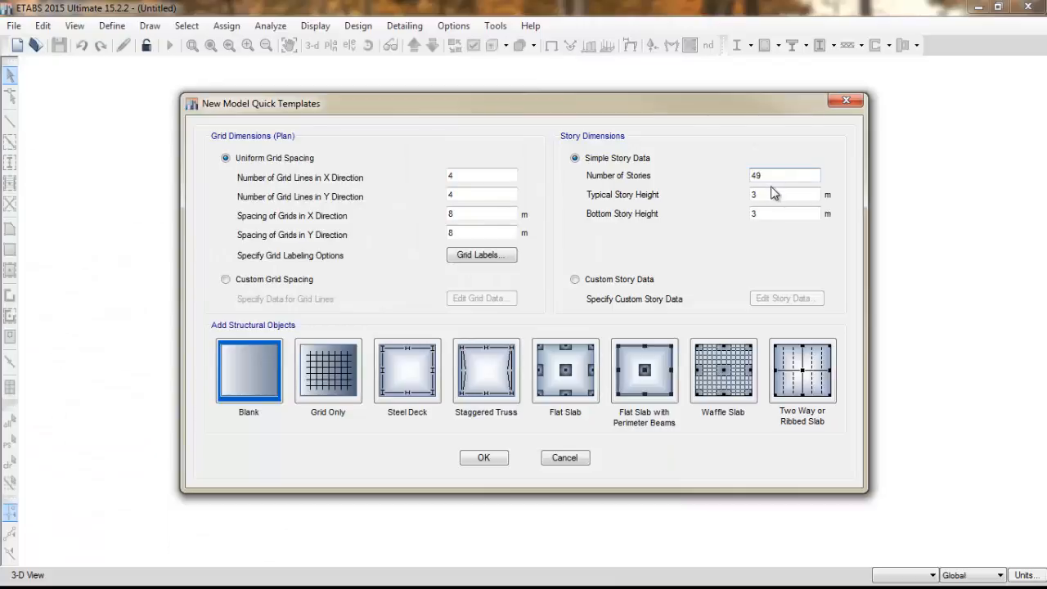
left_click(784, 194)
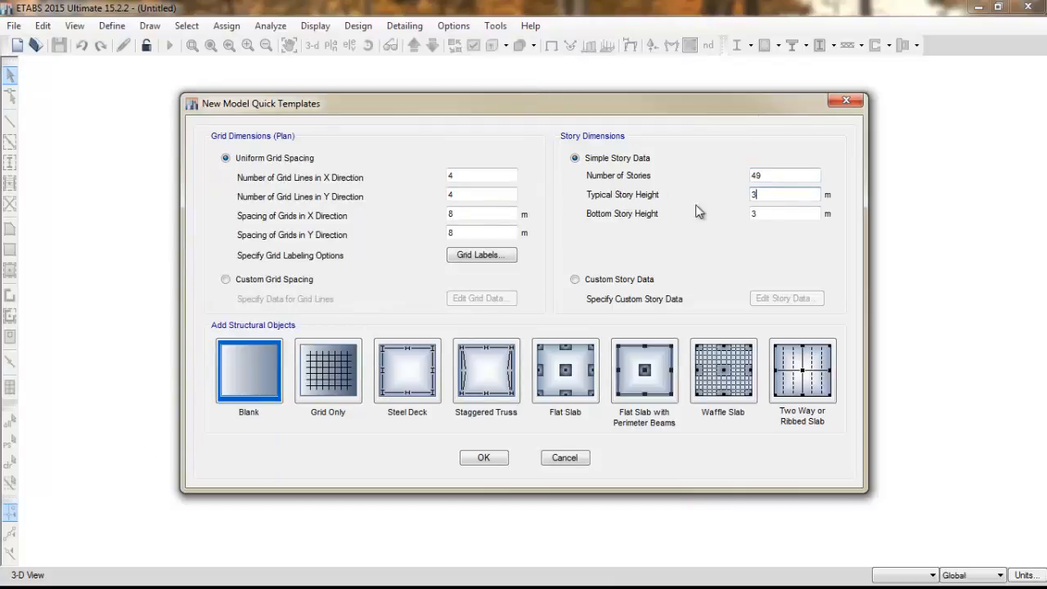
left_click(483, 457)
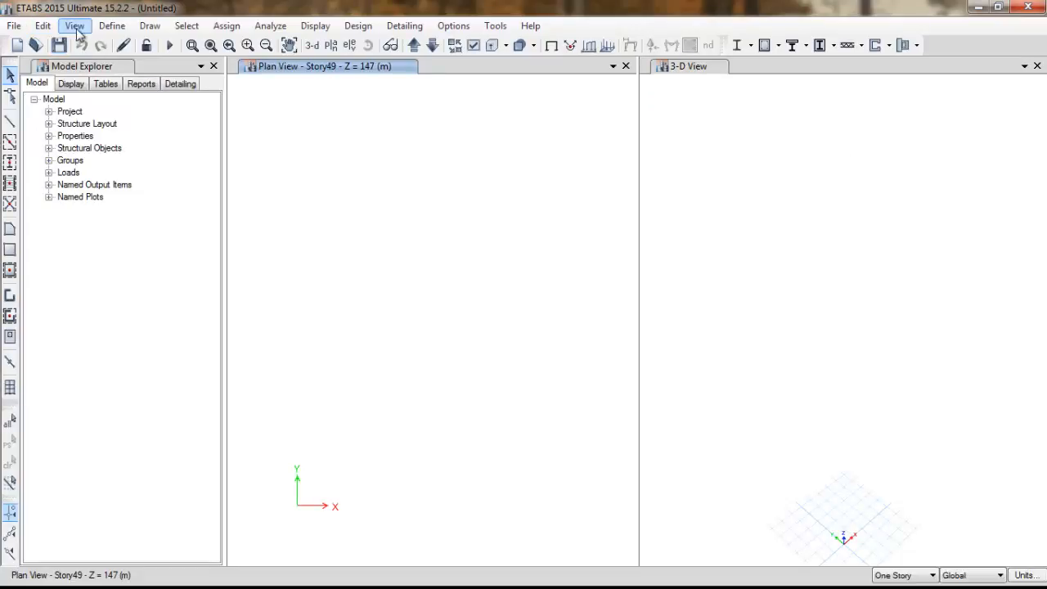
Open ETABS's detailed story data table under Edit Story and Grid System Data.
left_click(41, 25)
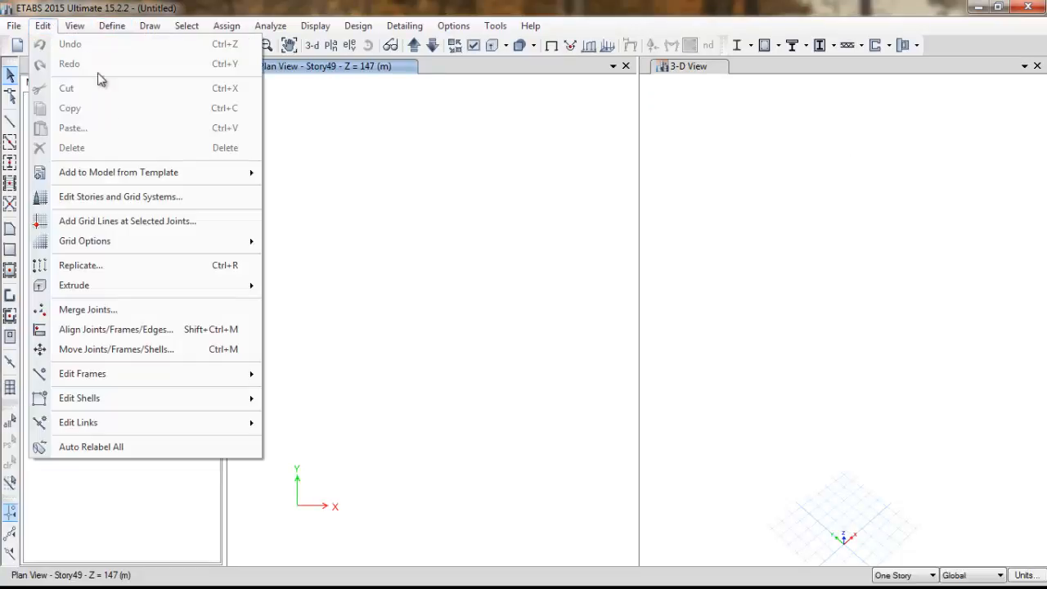
mouse_move(126, 197)
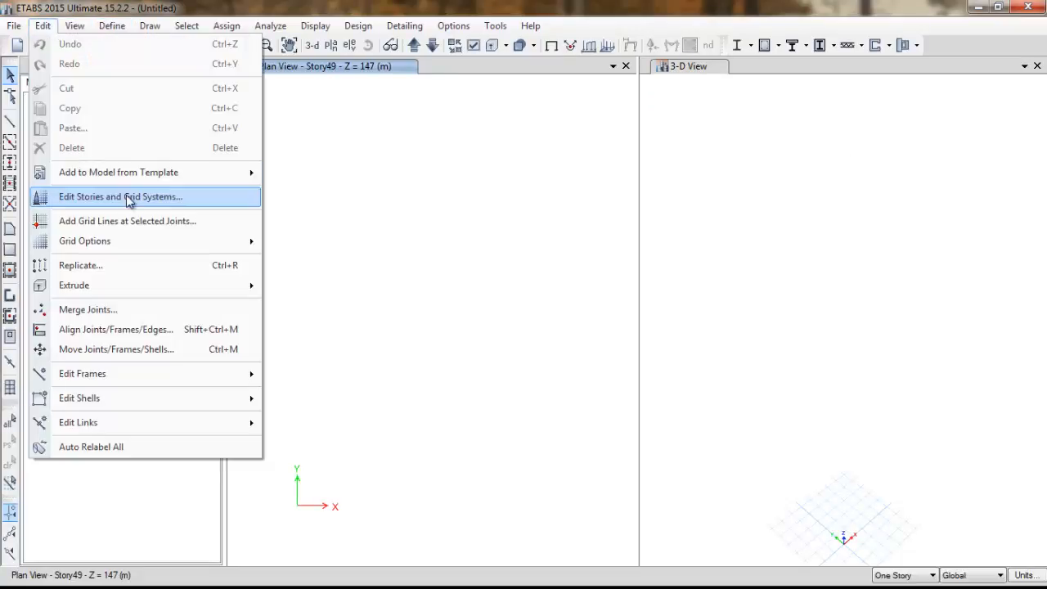
left_click(120, 196)
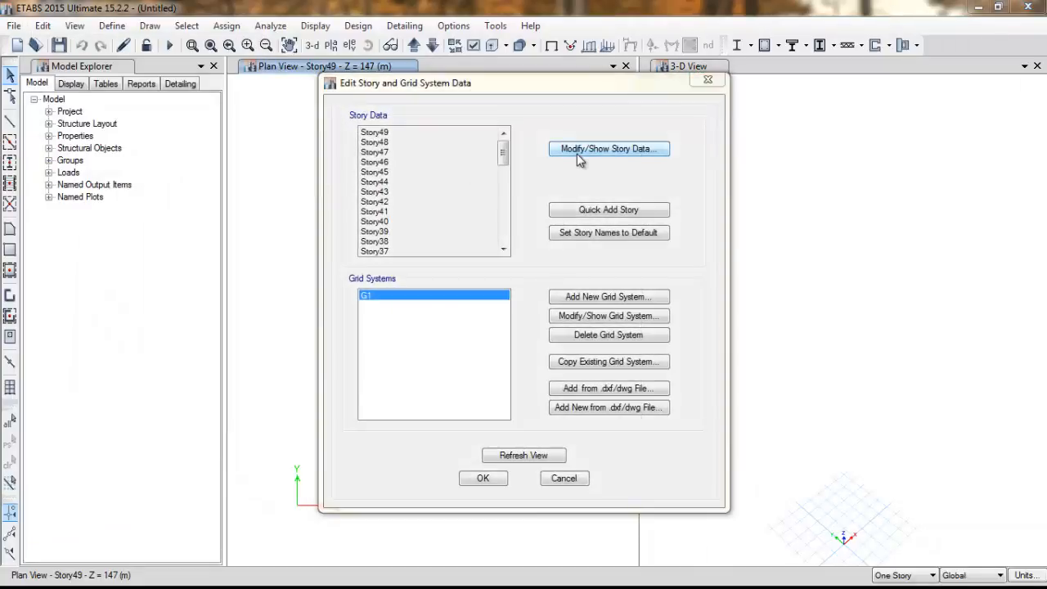
left_click(609, 148)
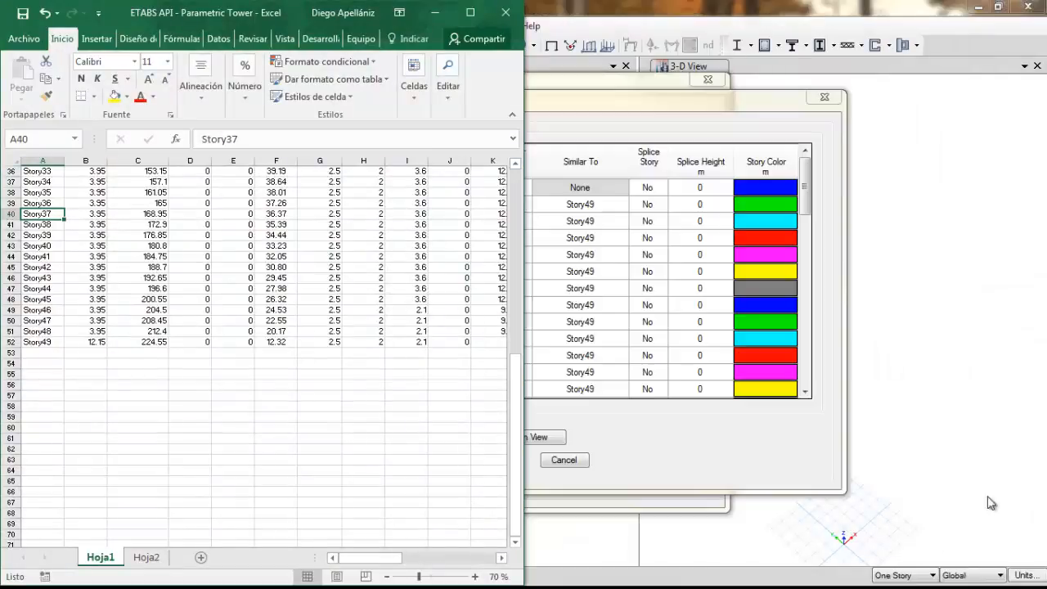
Copy the story heights from 3.95 into Hoja2, then number column A from 1 downward.
left_click(85, 224)
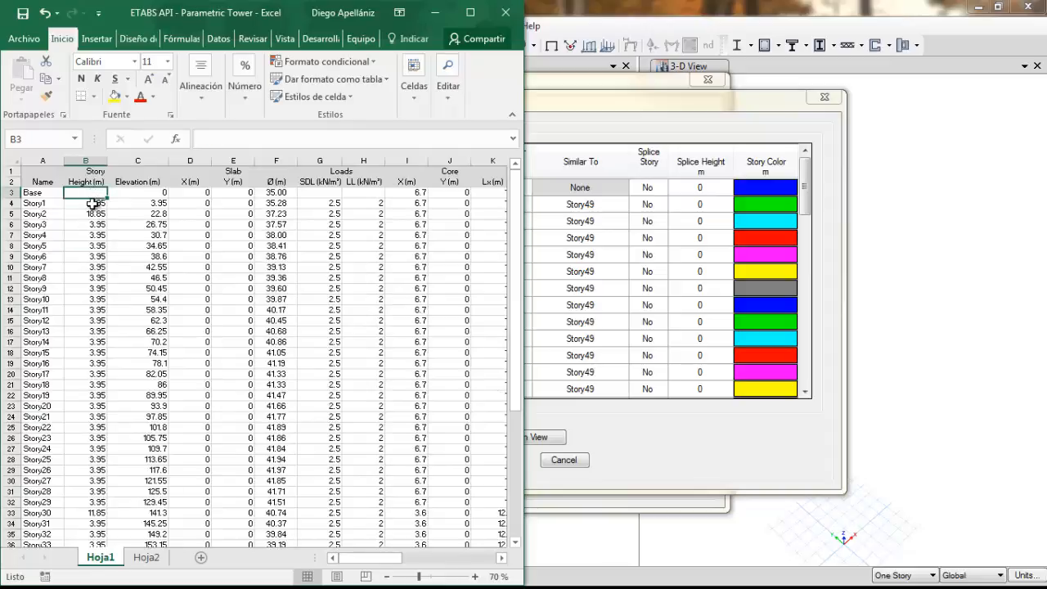
left_click(85, 202)
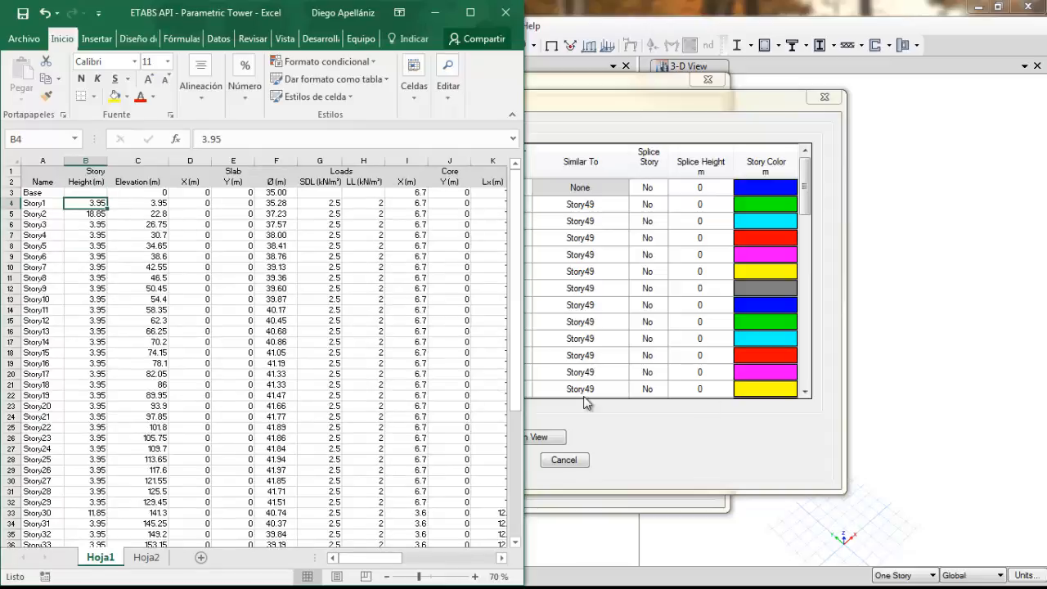
scroll("down", 3)
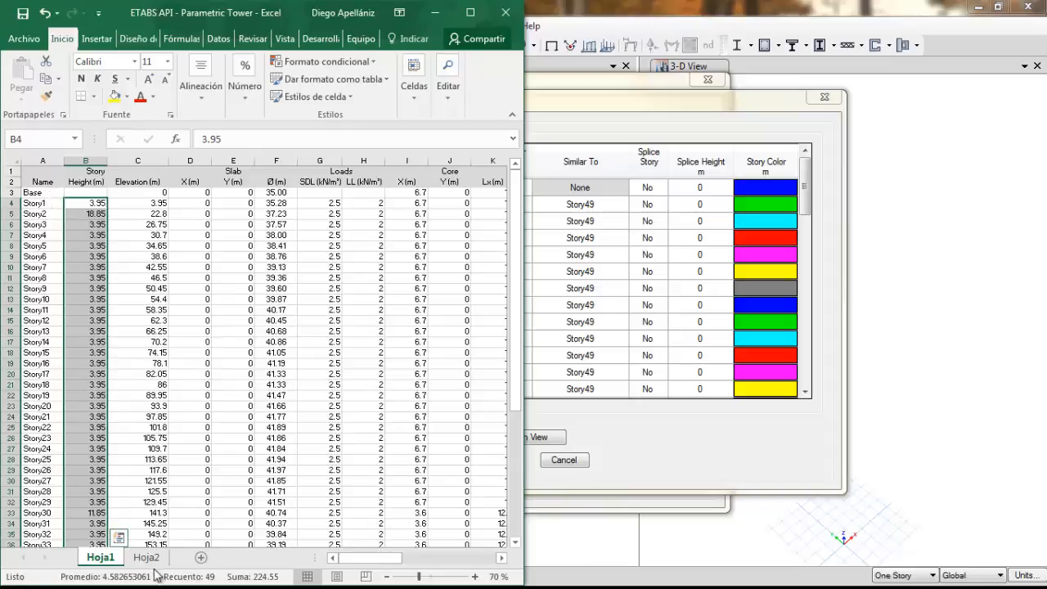
left_click(146, 557)
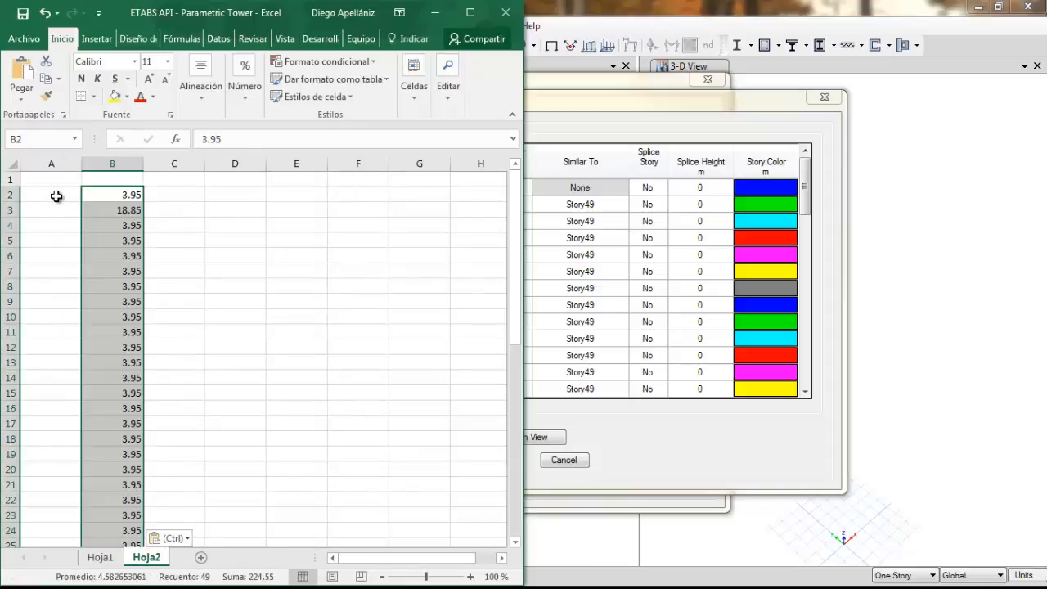
type("1")
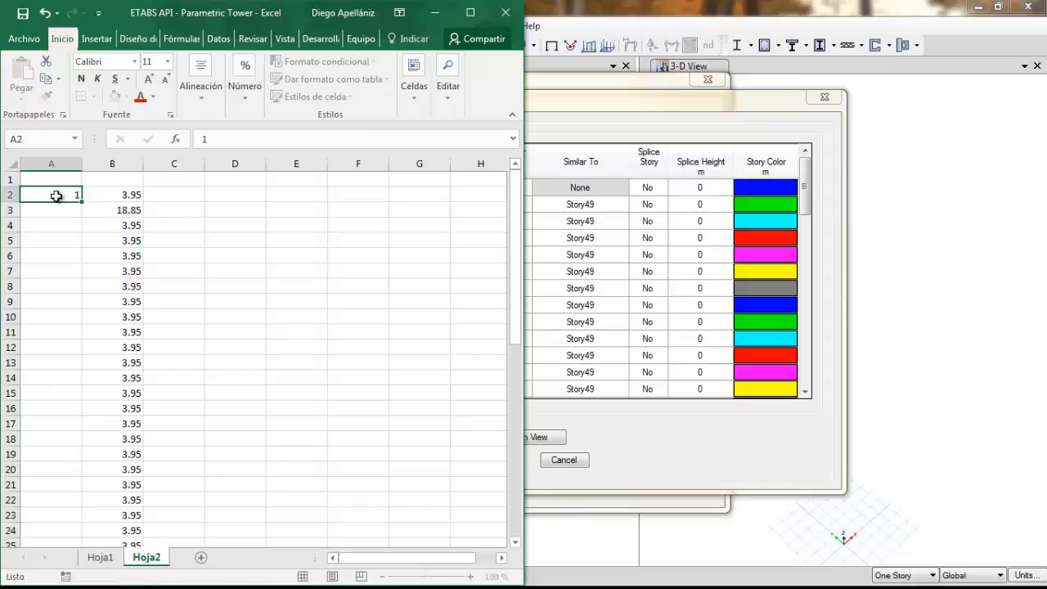
left_click_drag(51, 194, 51, 210)
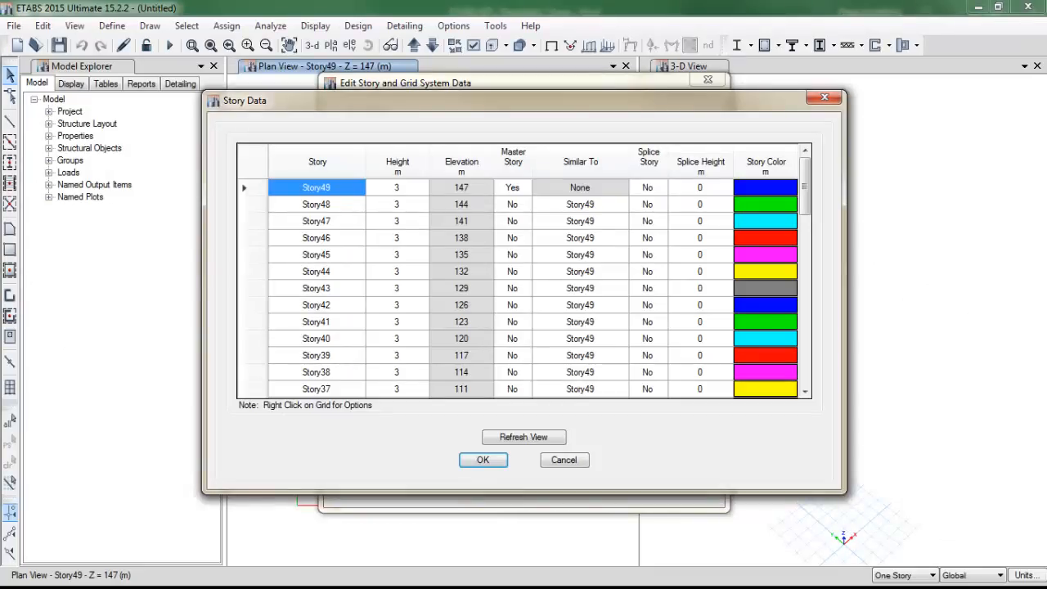
Paste the Excel heights into the Story Data table from Story49 and confirm both dialogs.
left_click(397, 186)
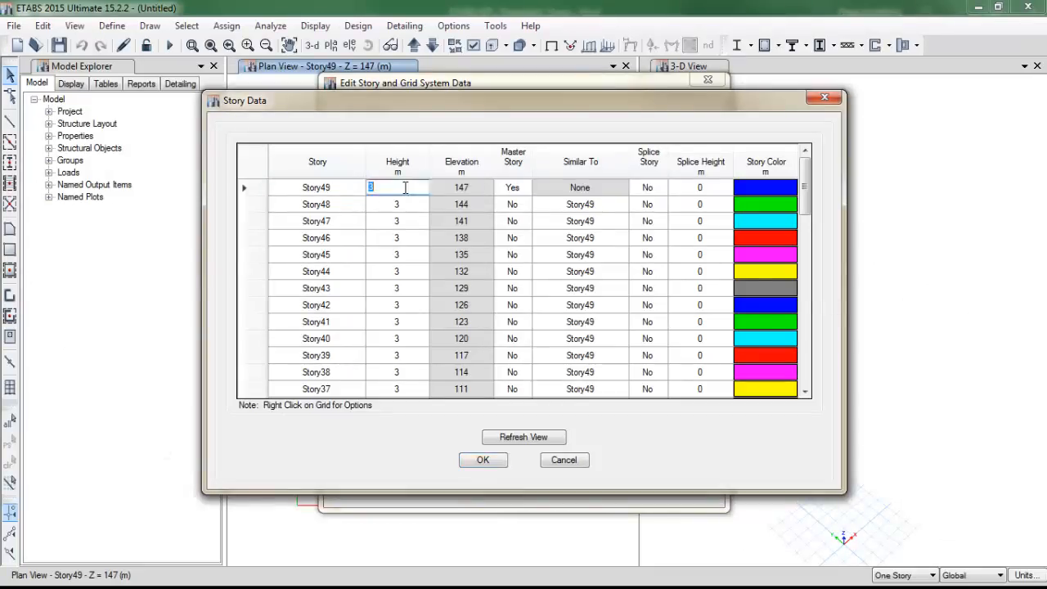
scroll("down", 3)
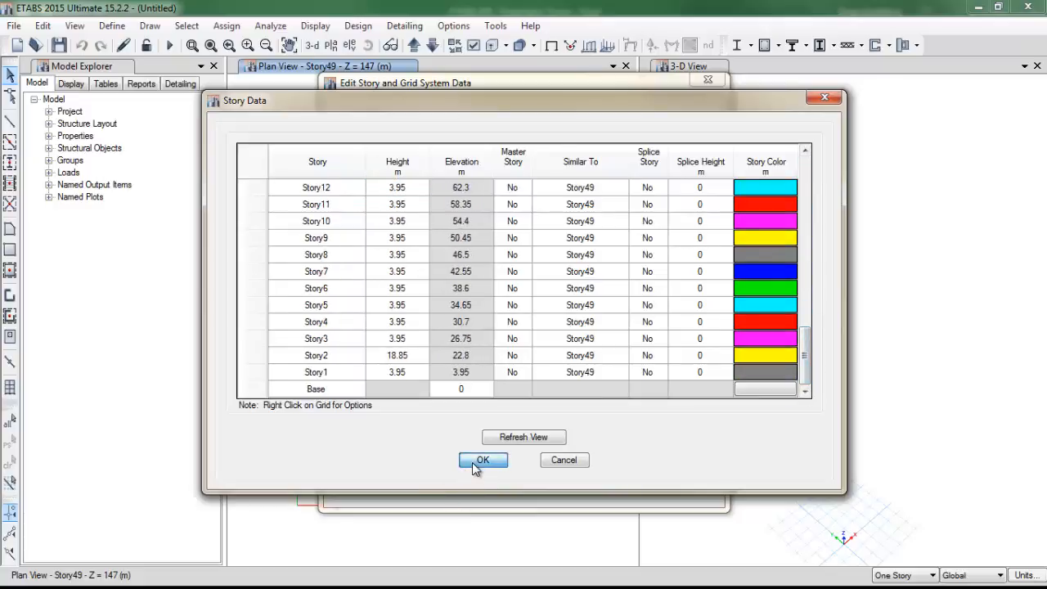
left_click(483, 460)
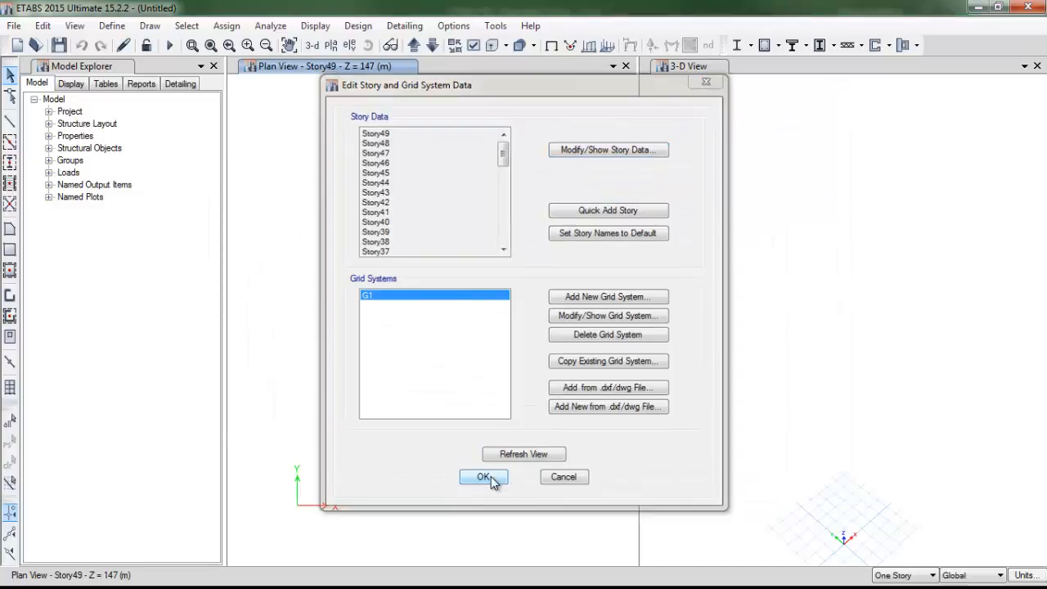
left_click(482, 477)
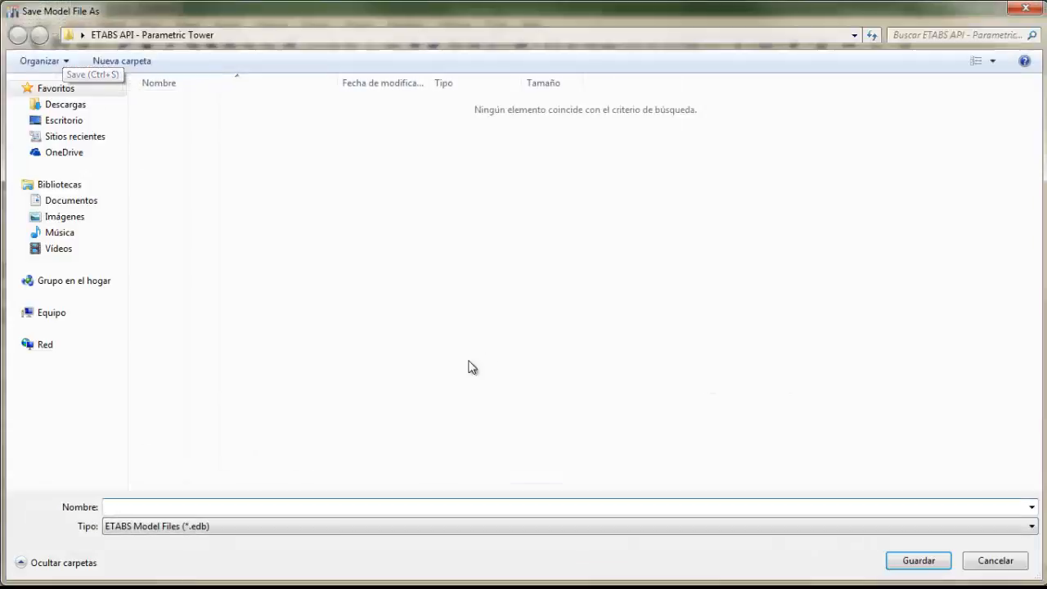
Enter the file name 'ETABS API - Parametric Tower' and save the model.
type("ETABS API")
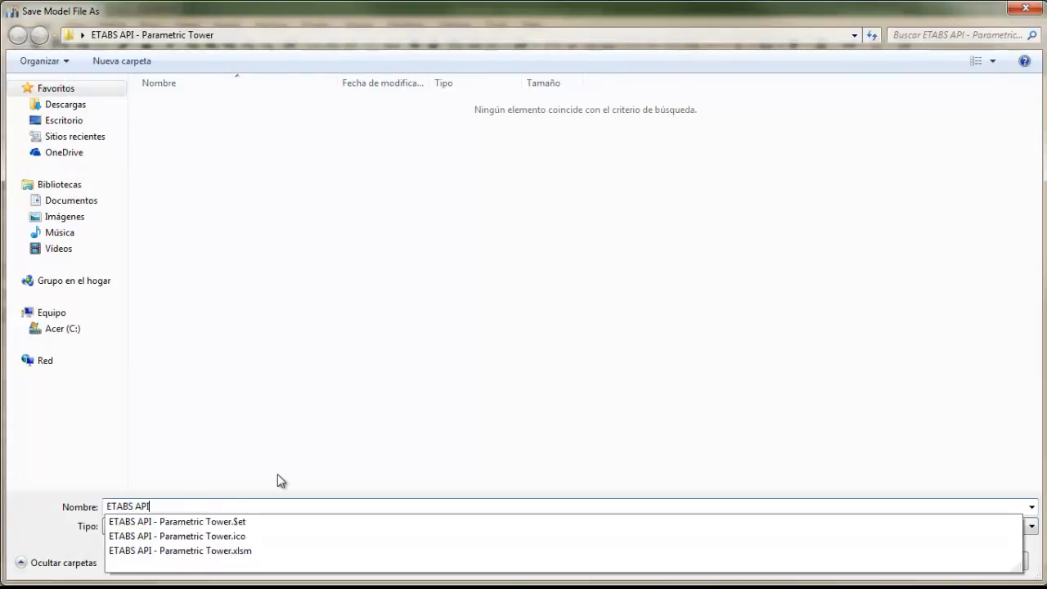
type("- Parametric Tower")
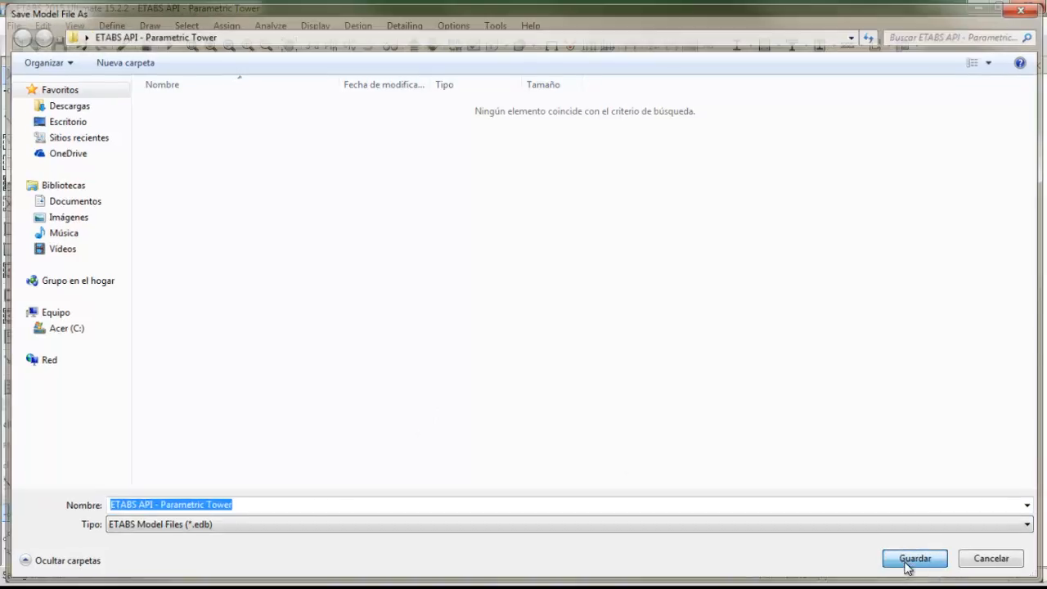
left_click(913, 557)
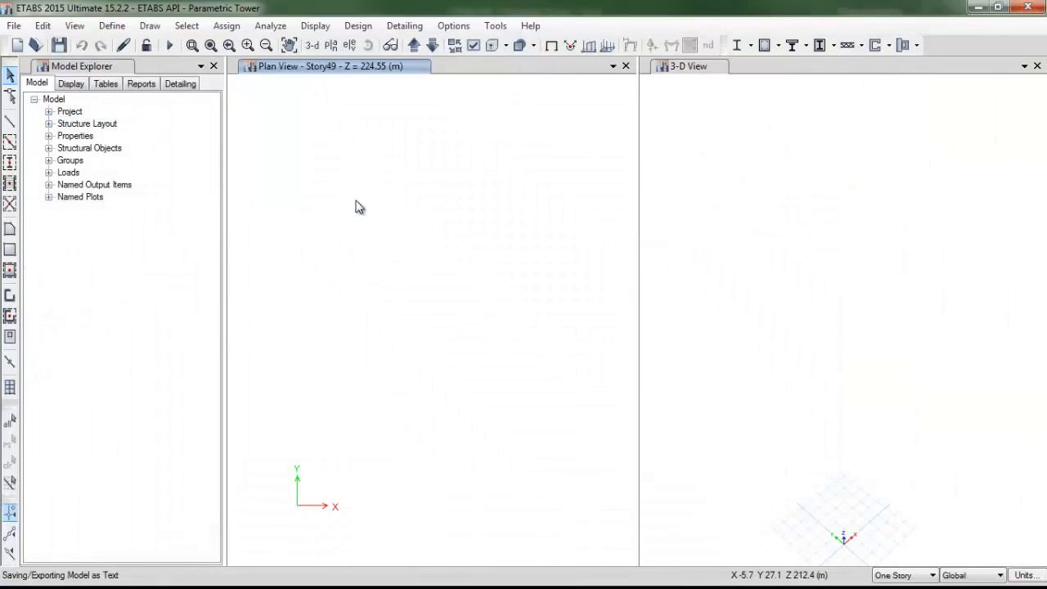
Change the ConcCol frame section to a Concrete Circle with 700 mm diameter.
left_click(49, 136)
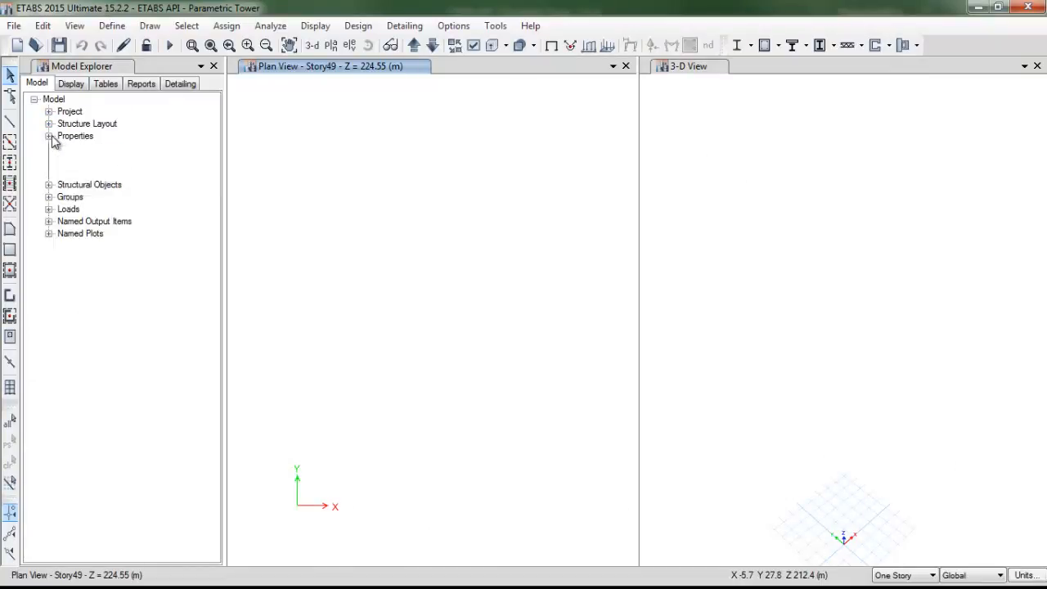
left_click(49, 136)
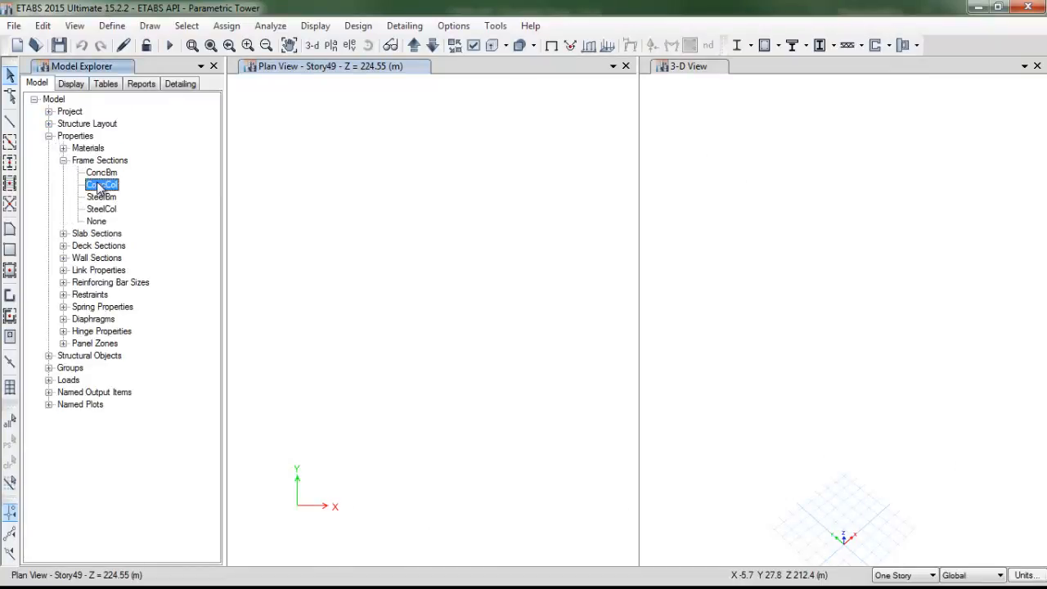
double_click(102, 184)
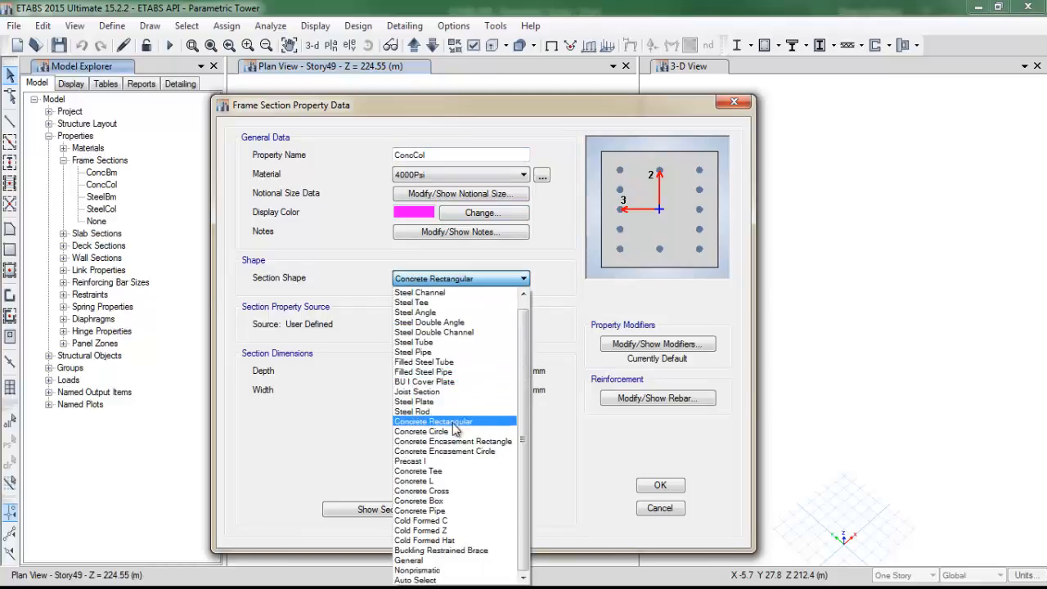
left_click(421, 431)
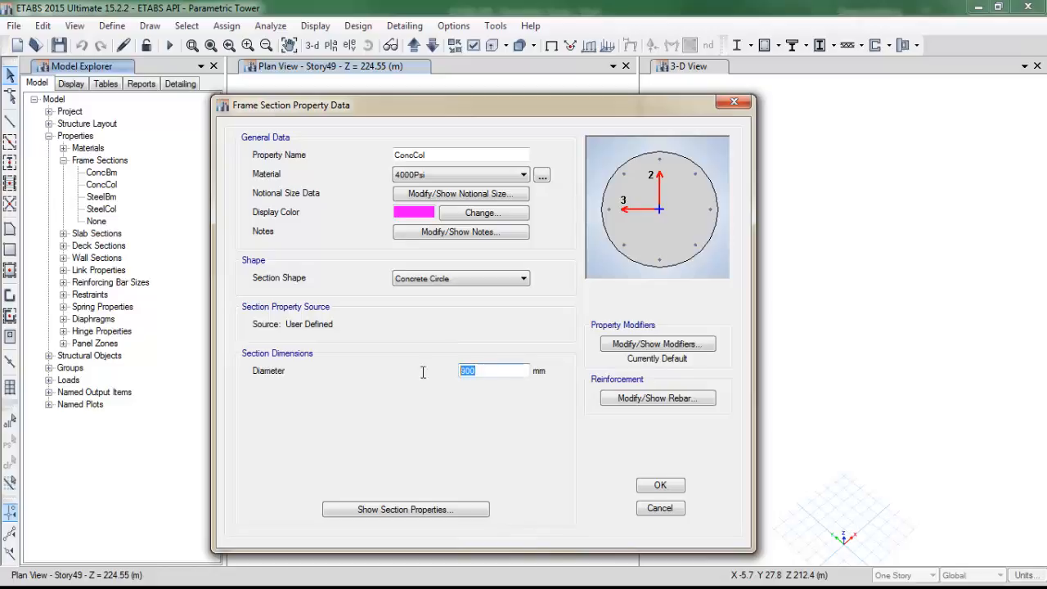
type("700")
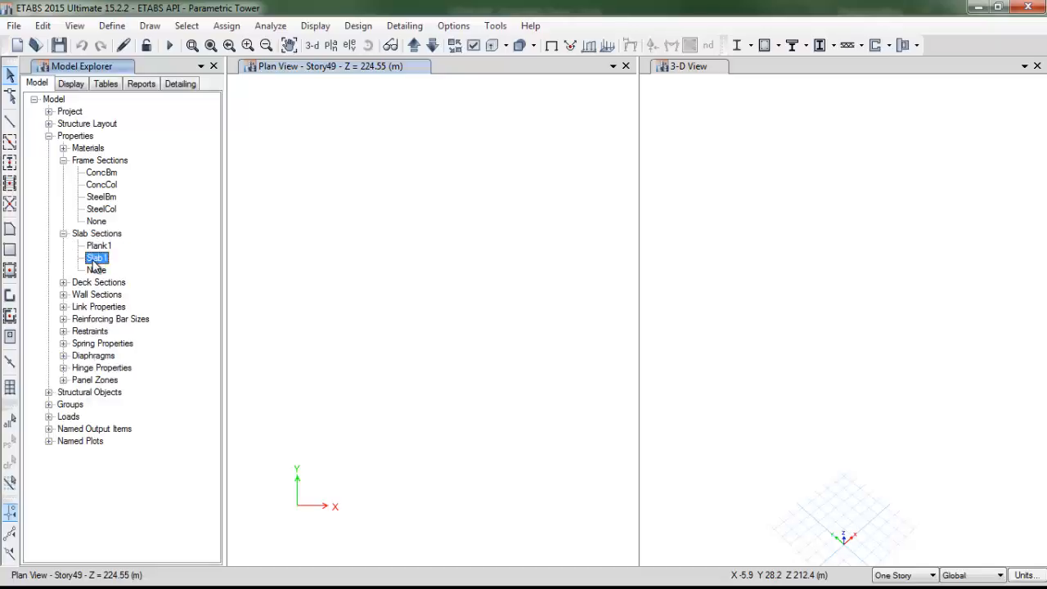
Rename Slab1 to 'Slab 220' and set the Wall1 section thickness to 500 mm.
double_click(96, 258)
type("22")
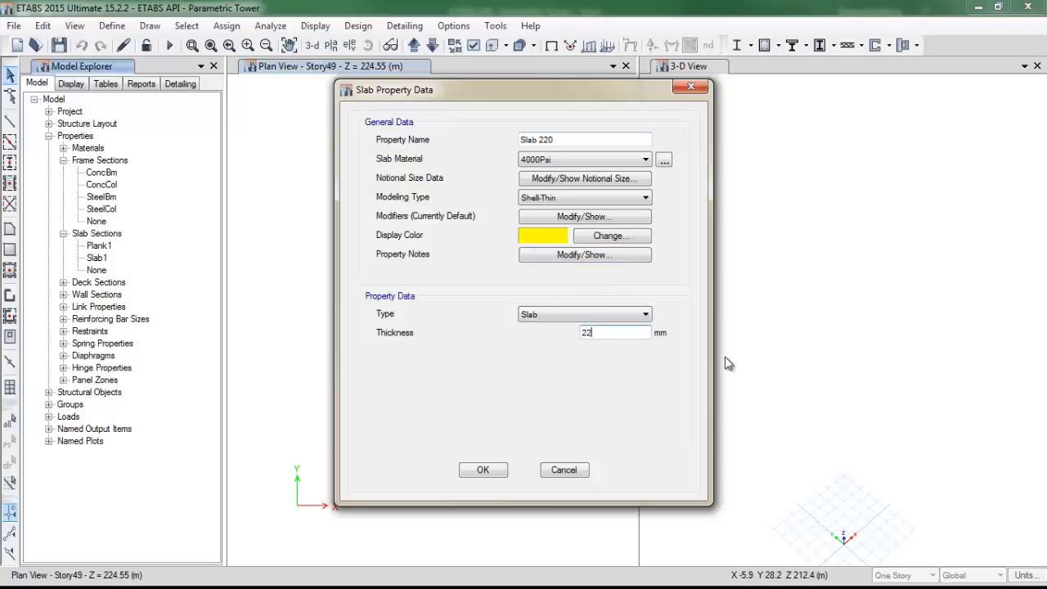
left_click(482, 469)
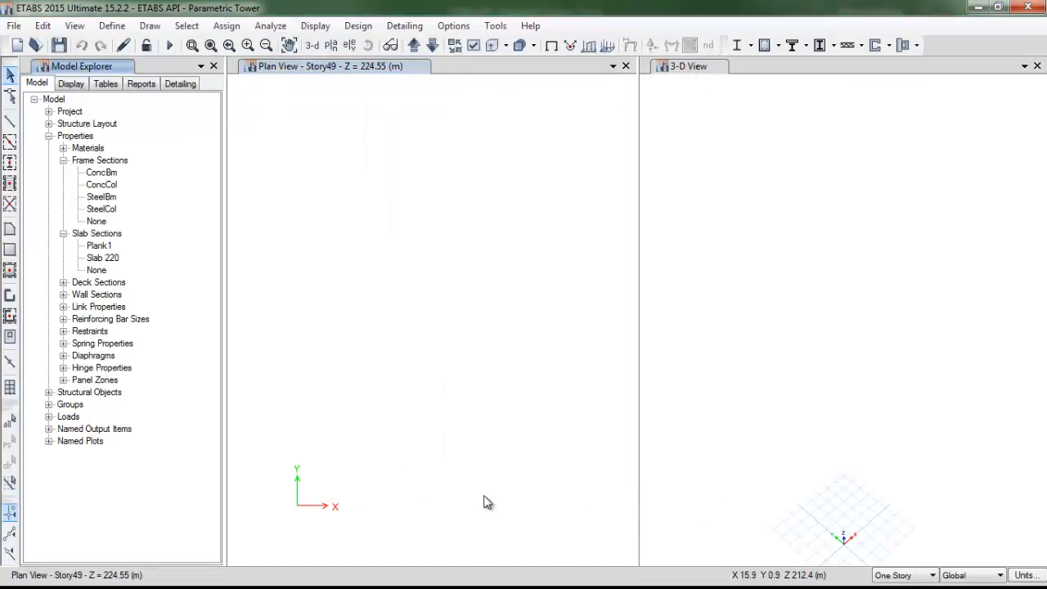
left_click(64, 294)
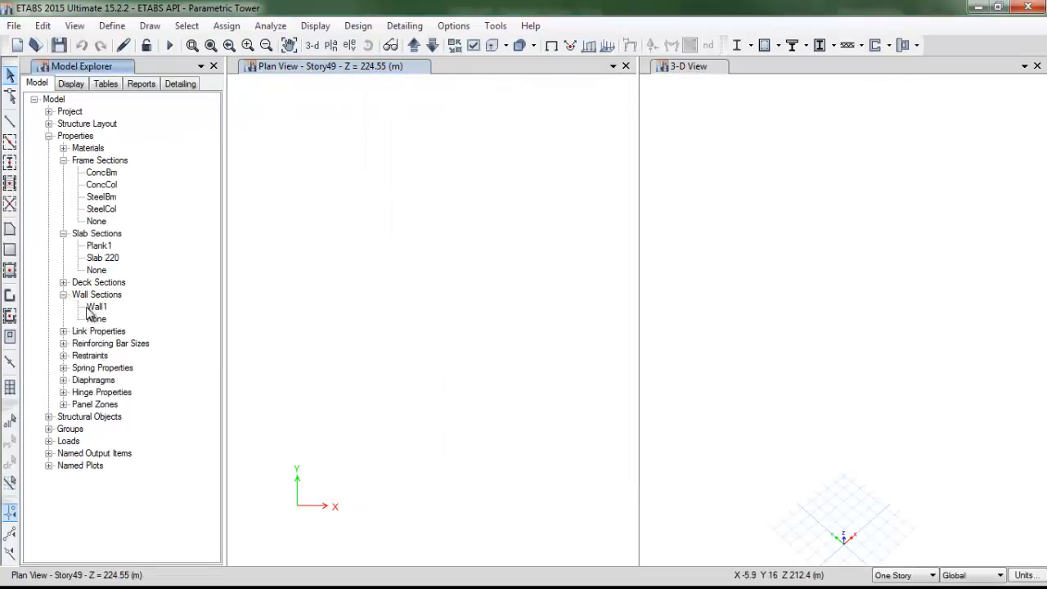
double_click(96, 306)
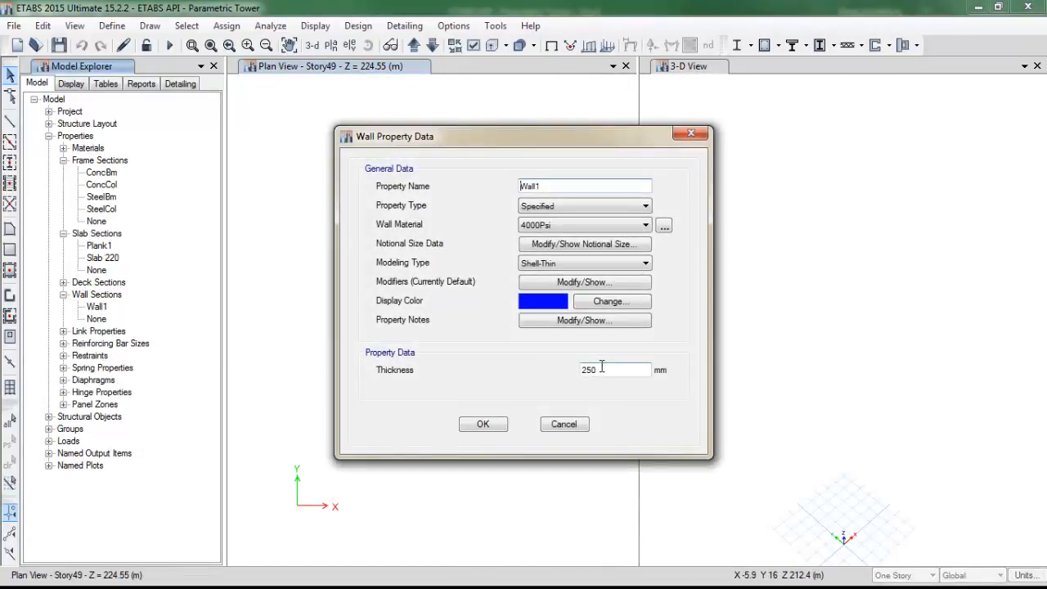
type("500")
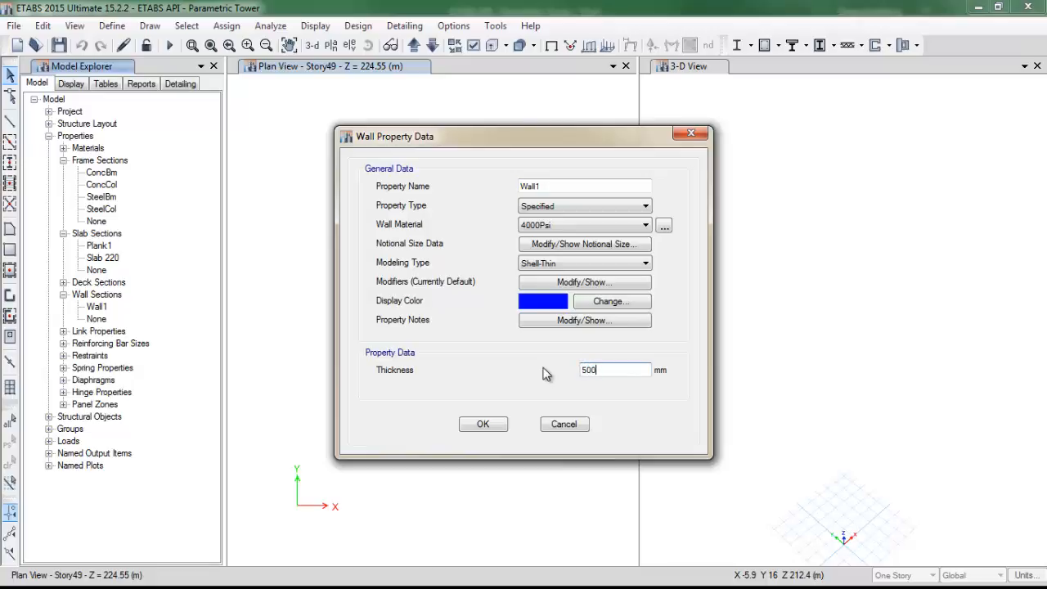
left_click(483, 424)
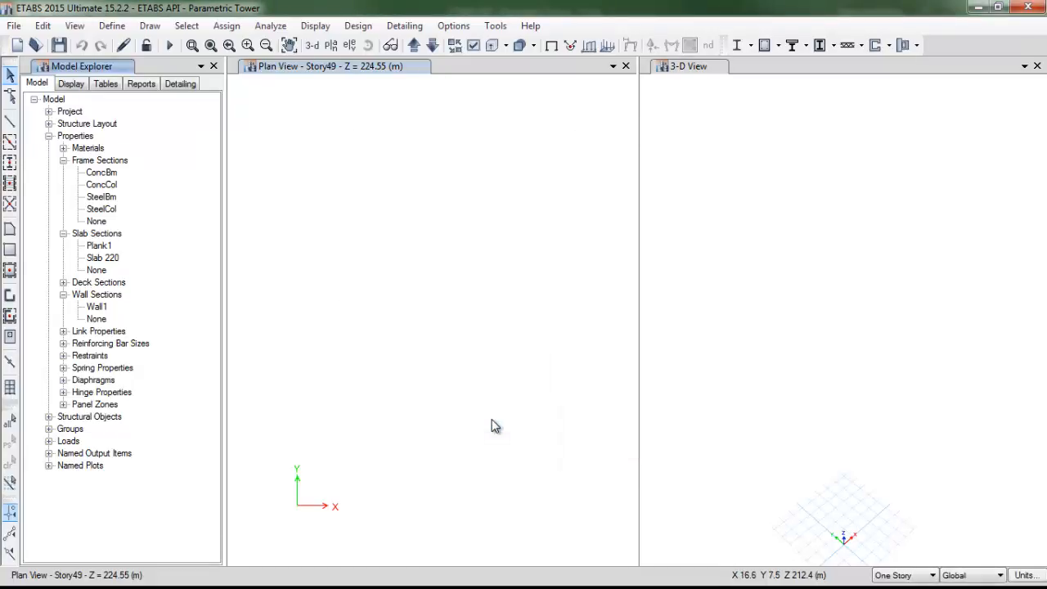
mouse_move(281, 7)
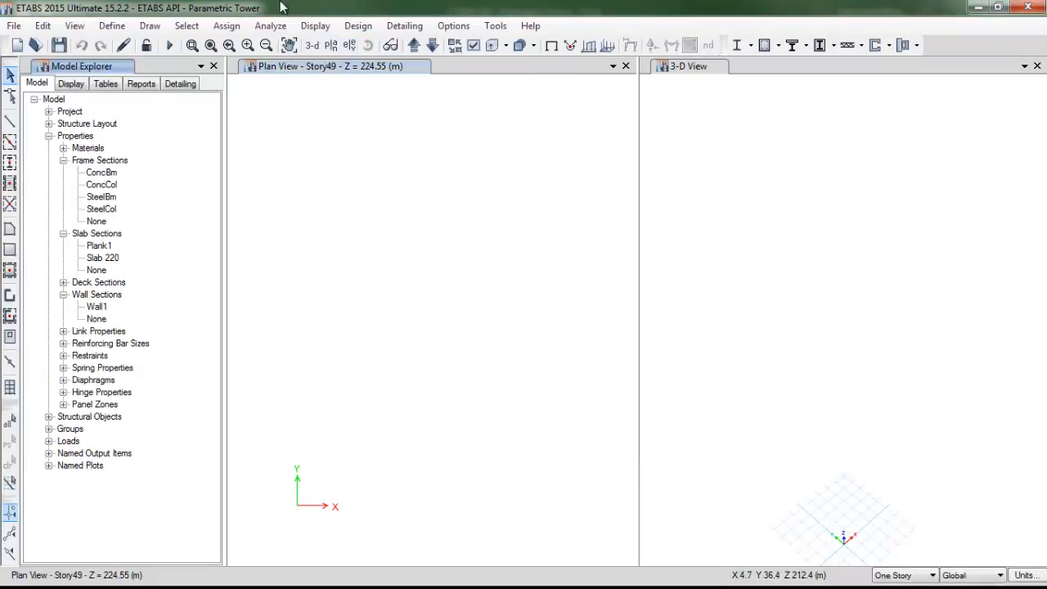
In Load Patterns, add SDL as Super Dead and rename Live to LL.
left_click(112, 25)
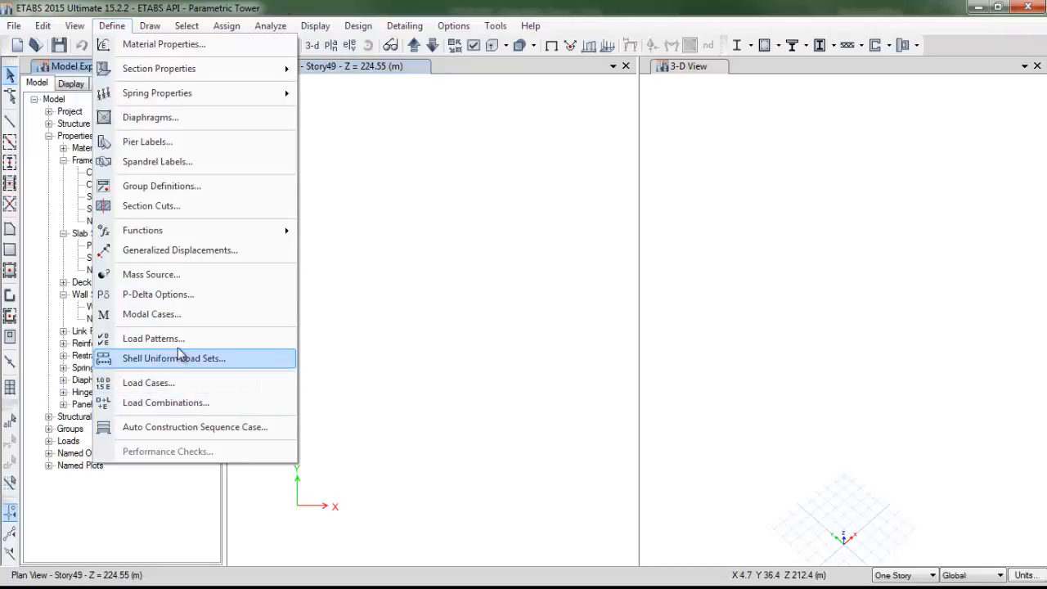
left_click(153, 338)
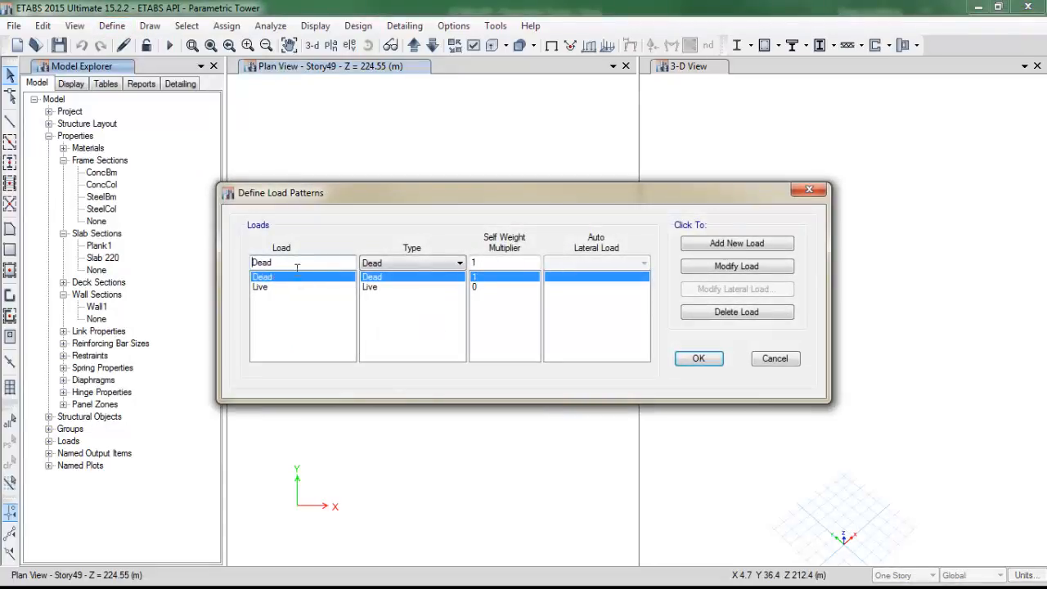
type("SDL")
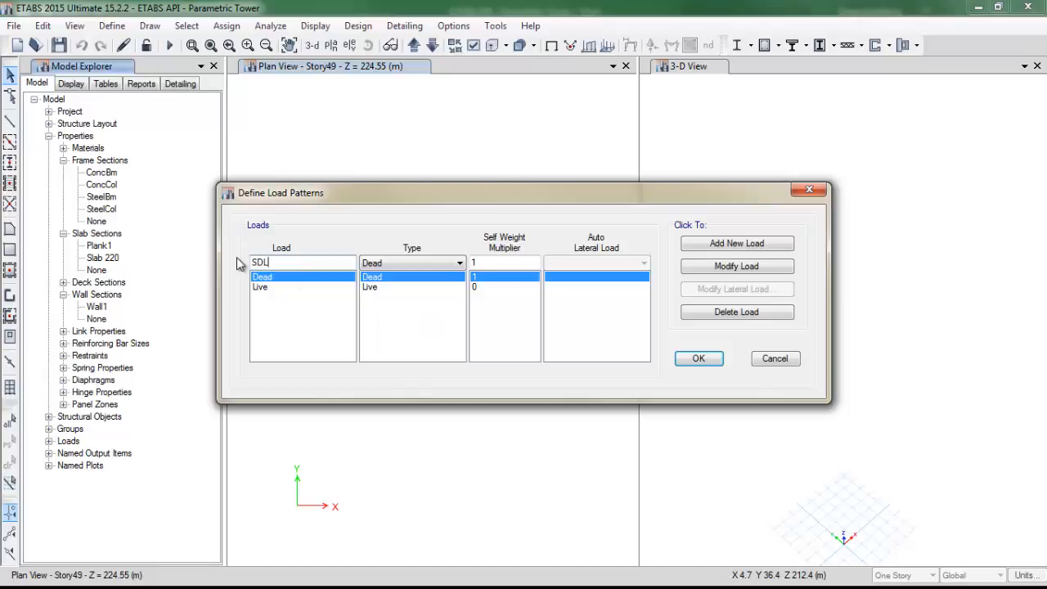
left_click(459, 263)
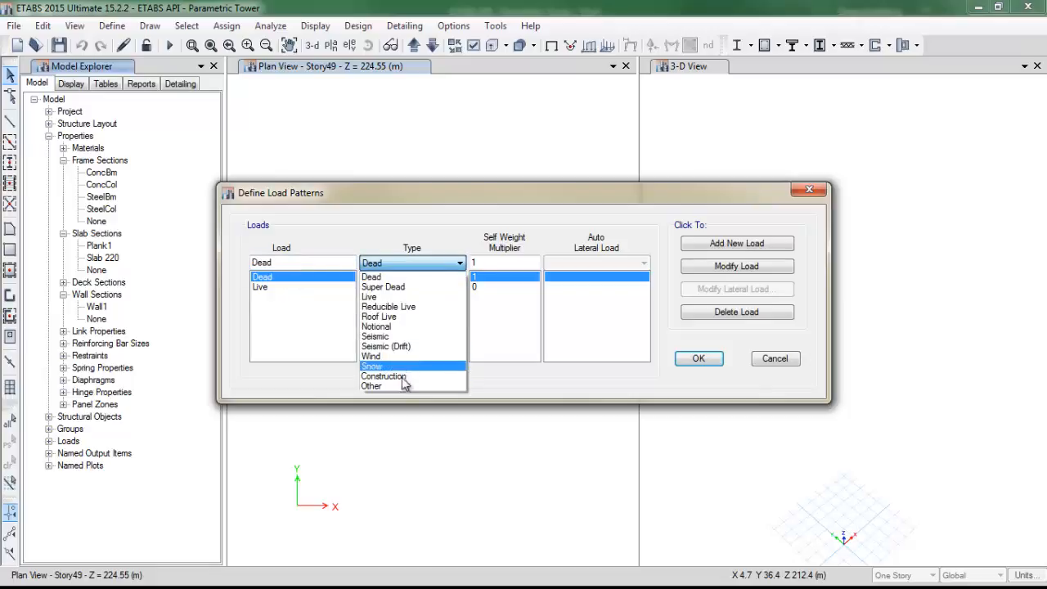
left_click(371, 385)
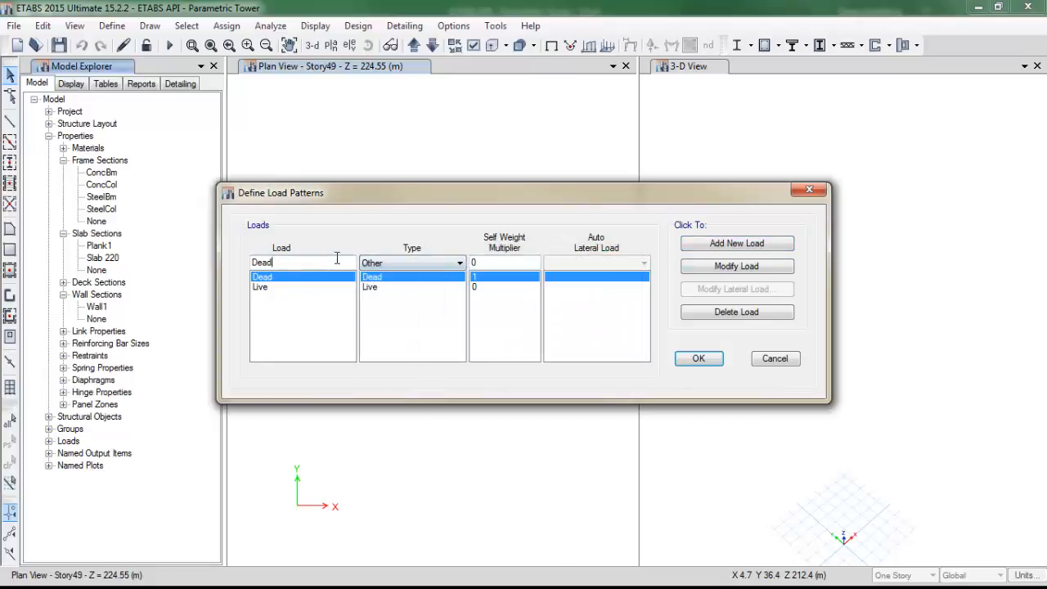
left_click(459, 263)
type("LL")
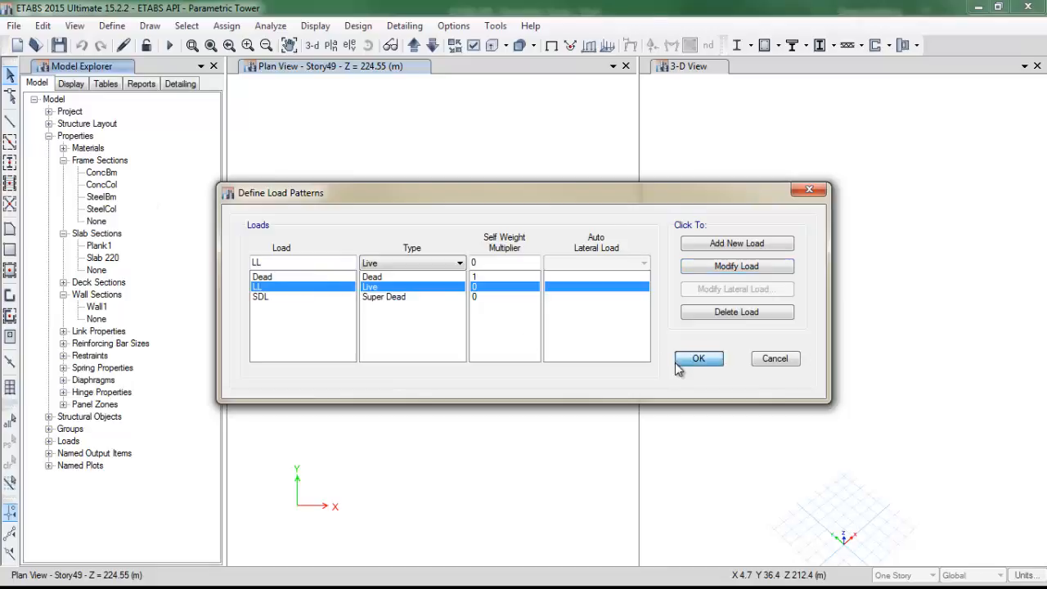
left_click(698, 358)
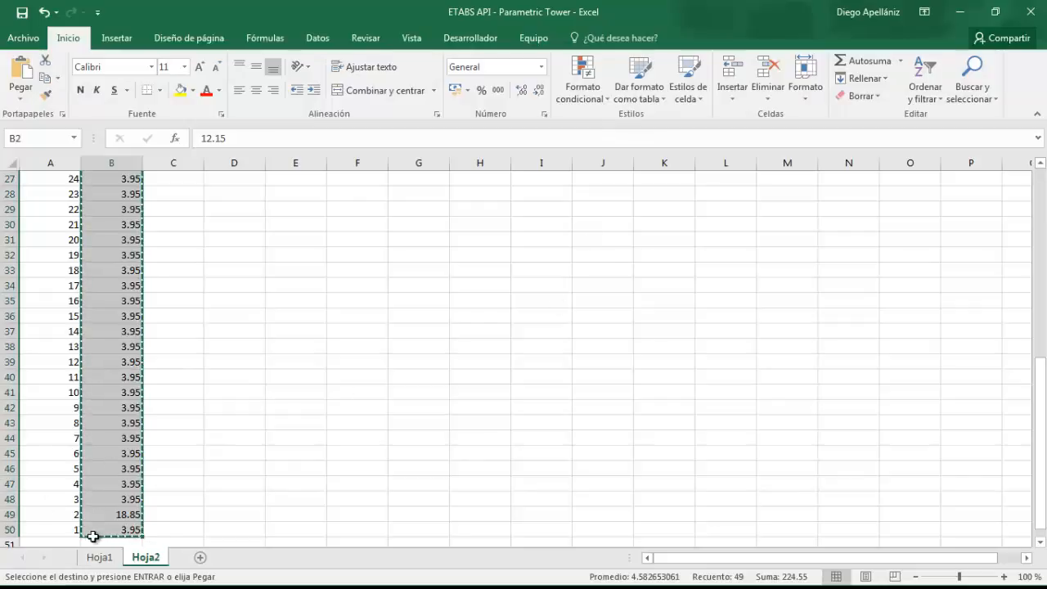
On Hoja1, select the SDL and LL load column headers, then return to ETABS.
left_click(99, 557)
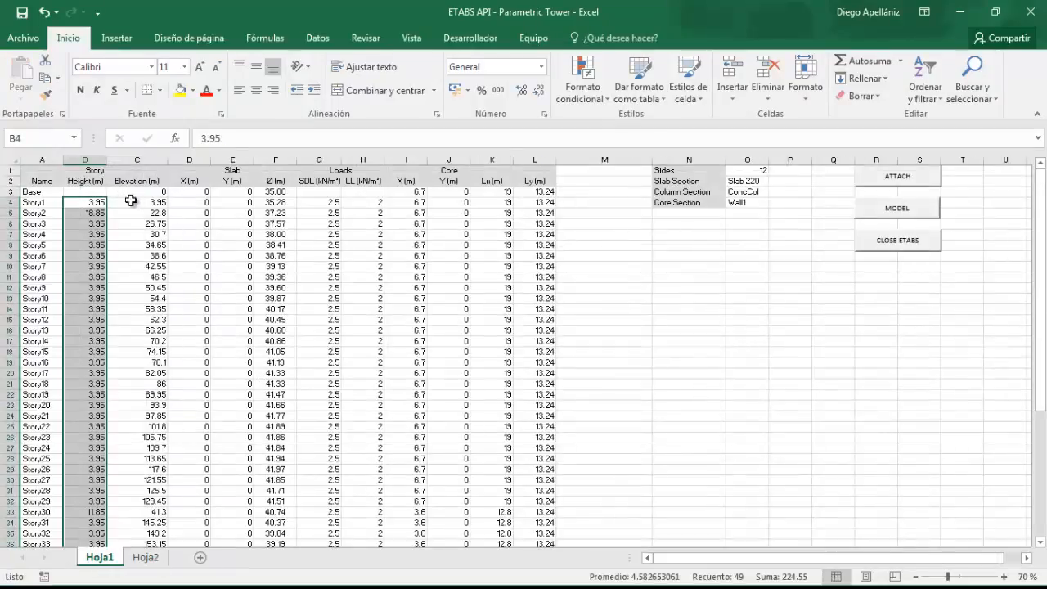
left_click(319, 180)
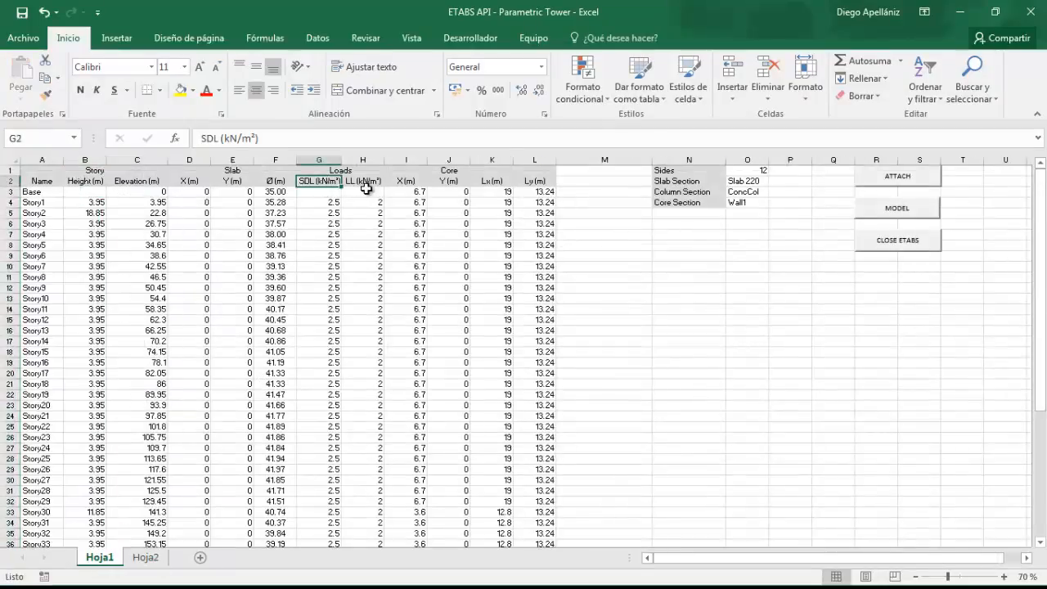
left_click(362, 181)
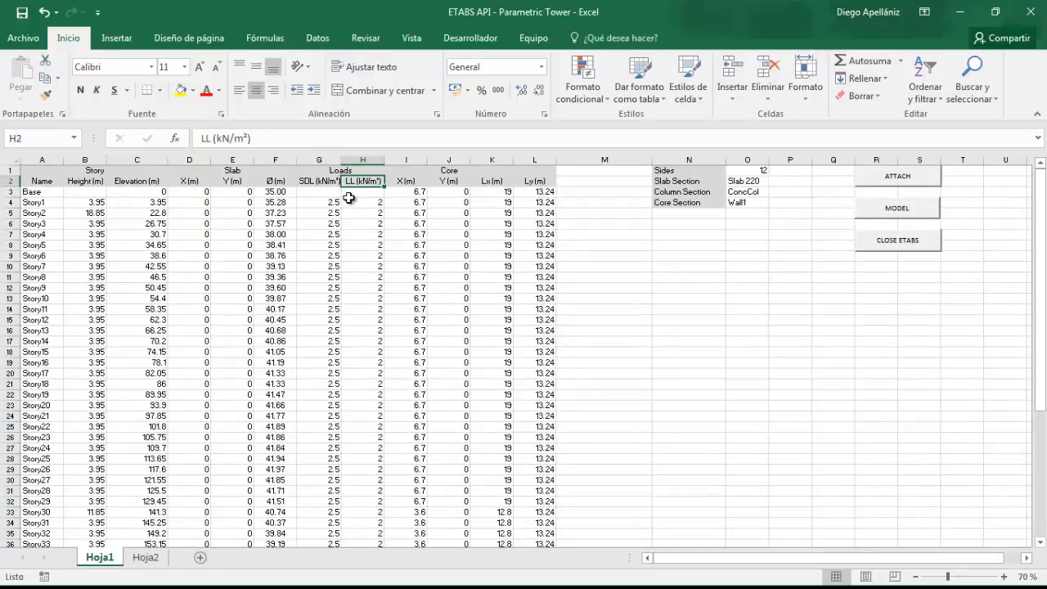
left_click(319, 192)
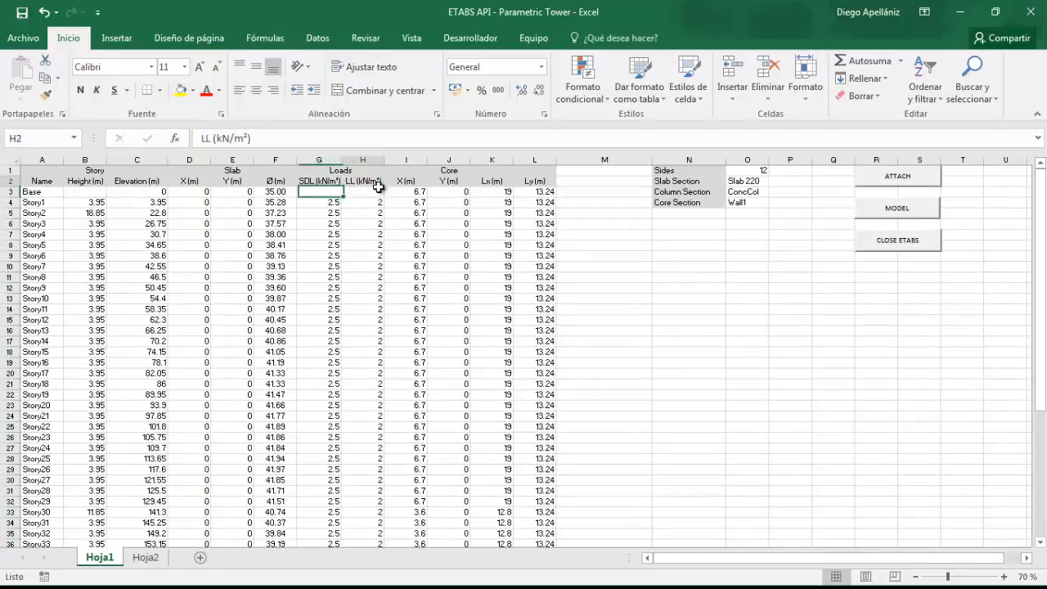
left_click(362, 181)
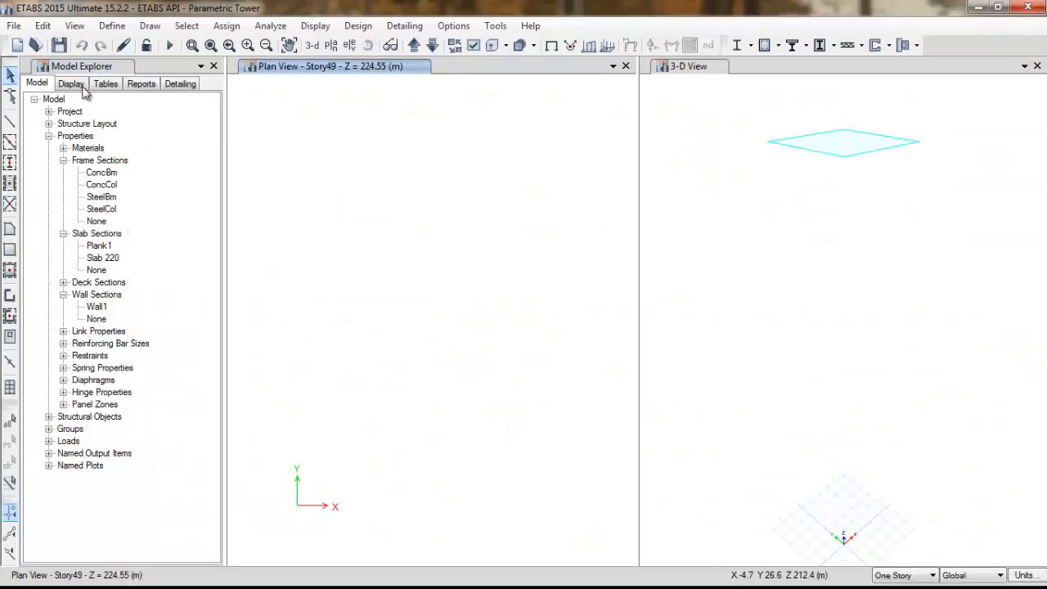
left_click(60, 45)
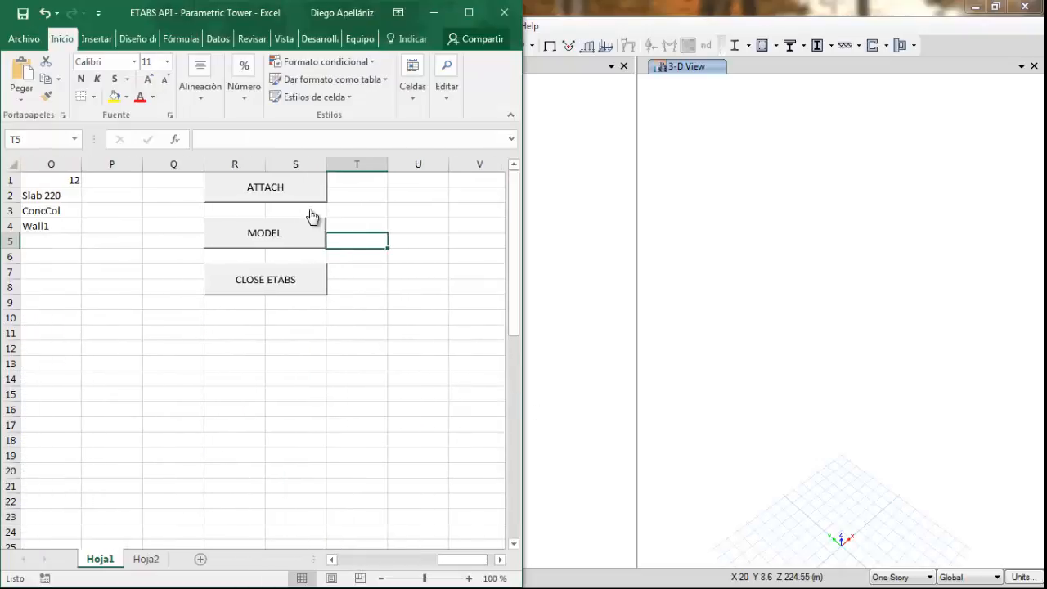
Re-attach the workbook to ETABS, dismiss the message, and run MODEL to draw the 49-story tower.
left_click(265, 187)
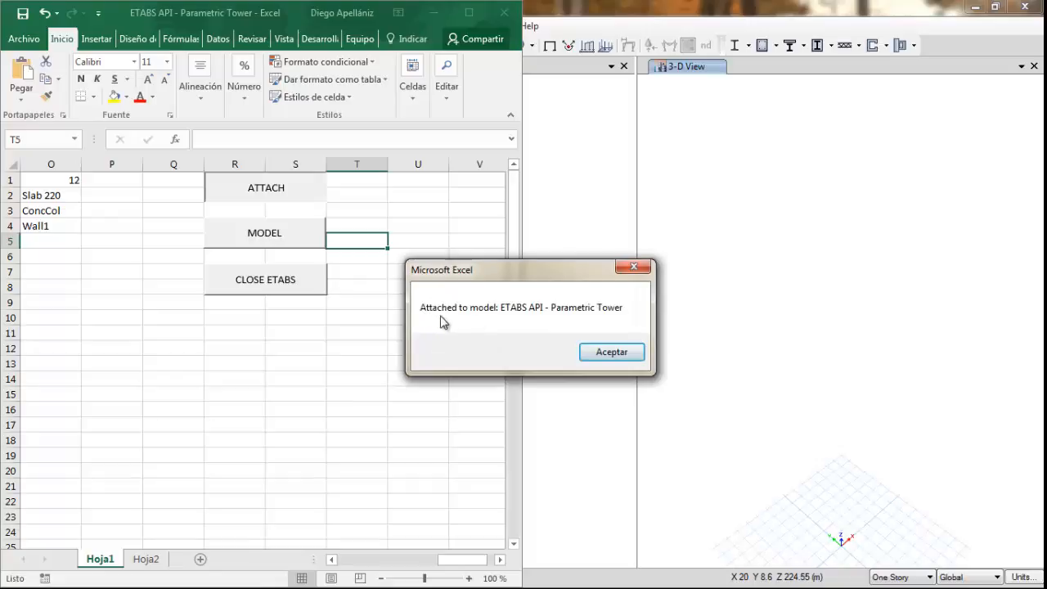
left_click(611, 351)
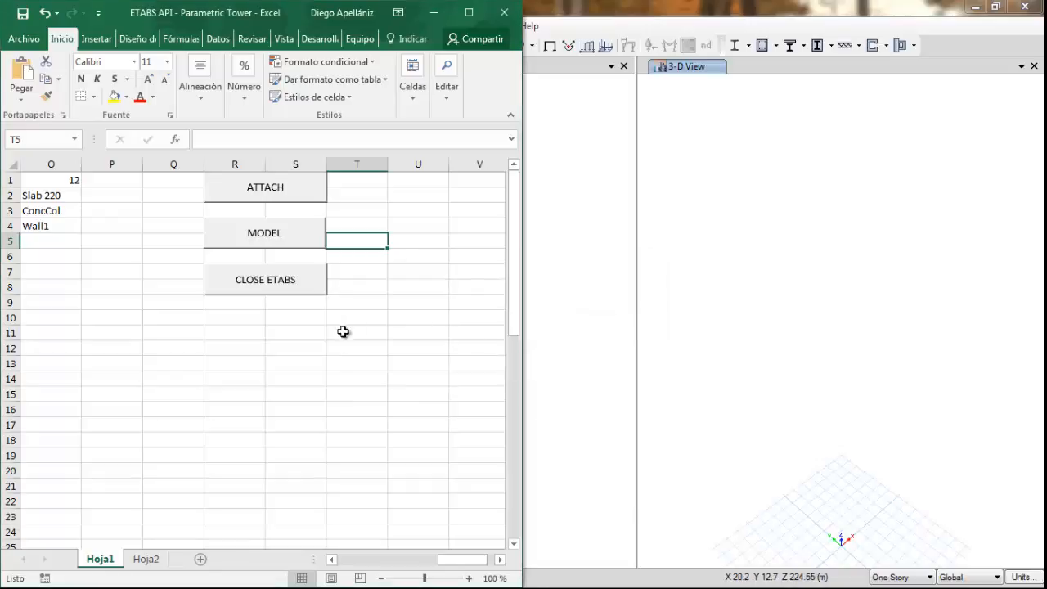
mouse_move(651, 286)
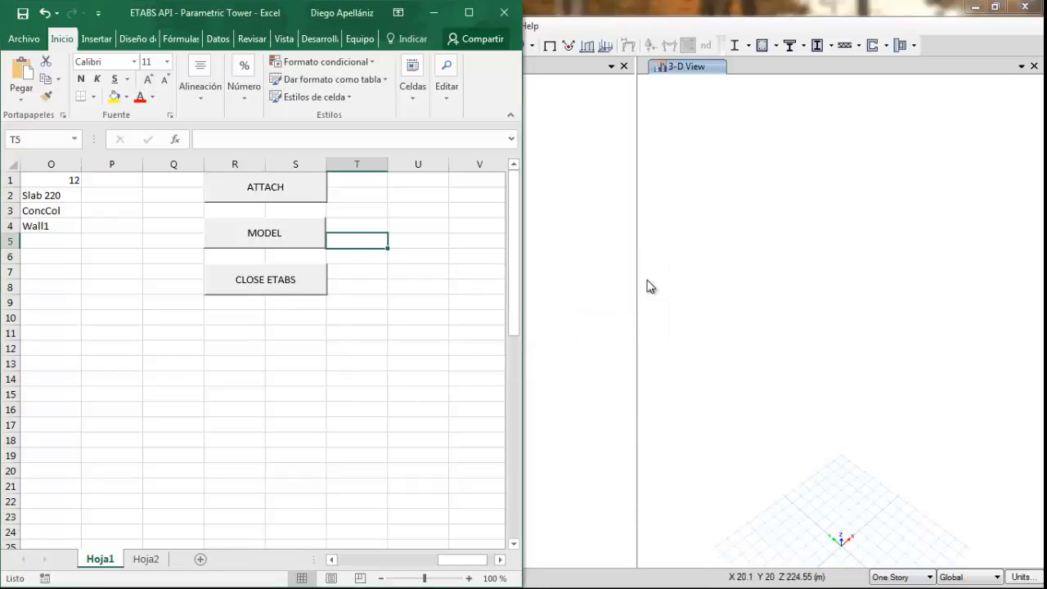
left_click(265, 233)
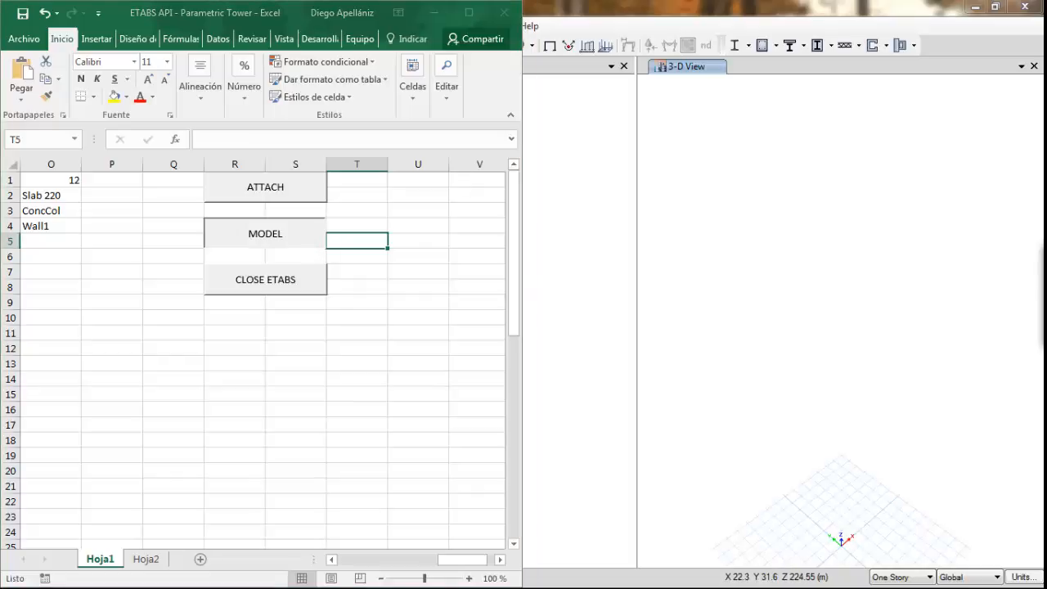
left_click(265, 234)
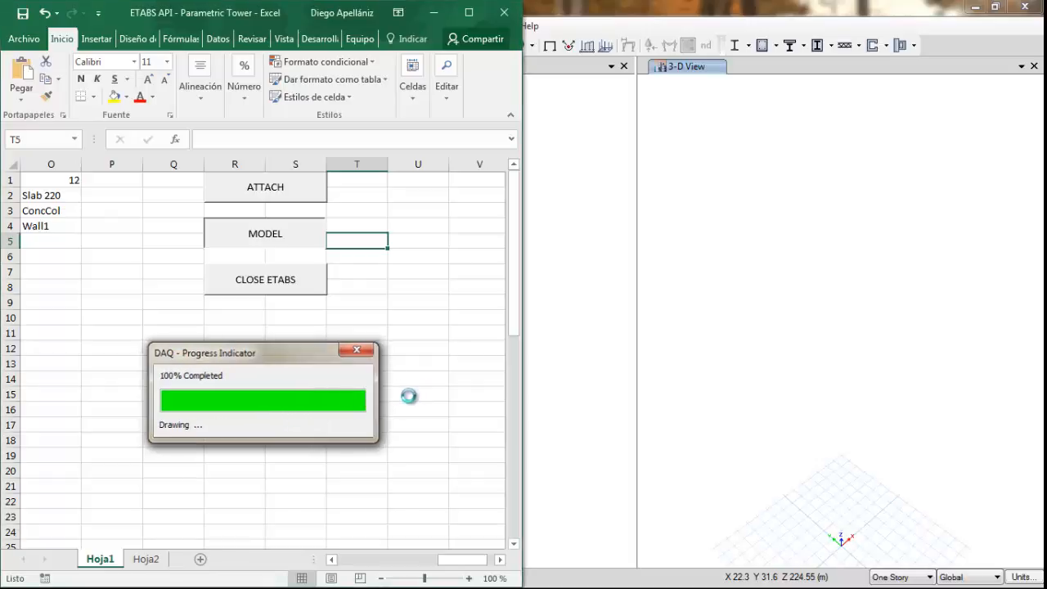
left_click(265, 232)
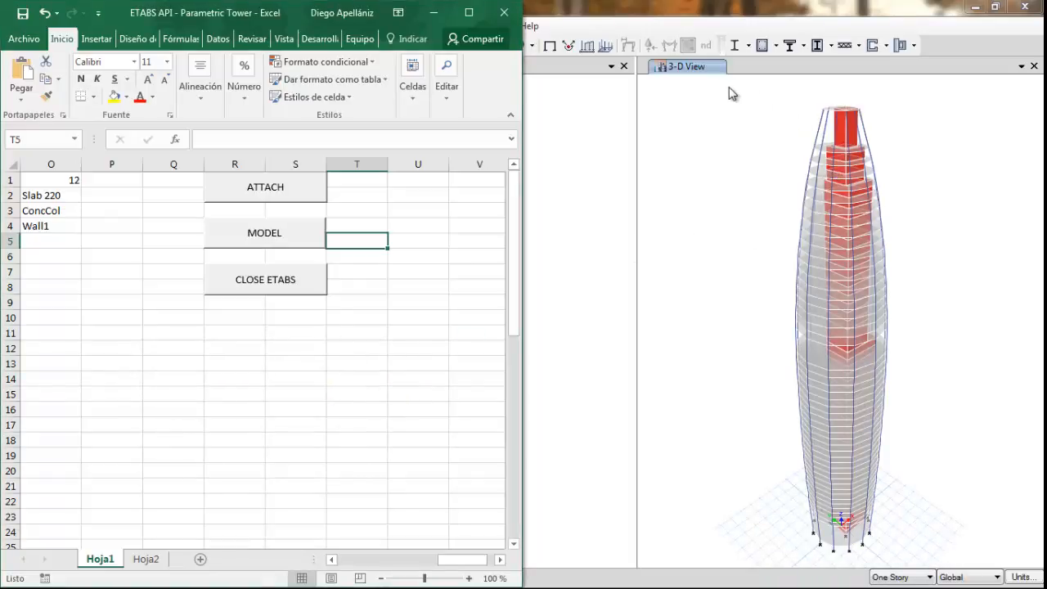
left_click(265, 232)
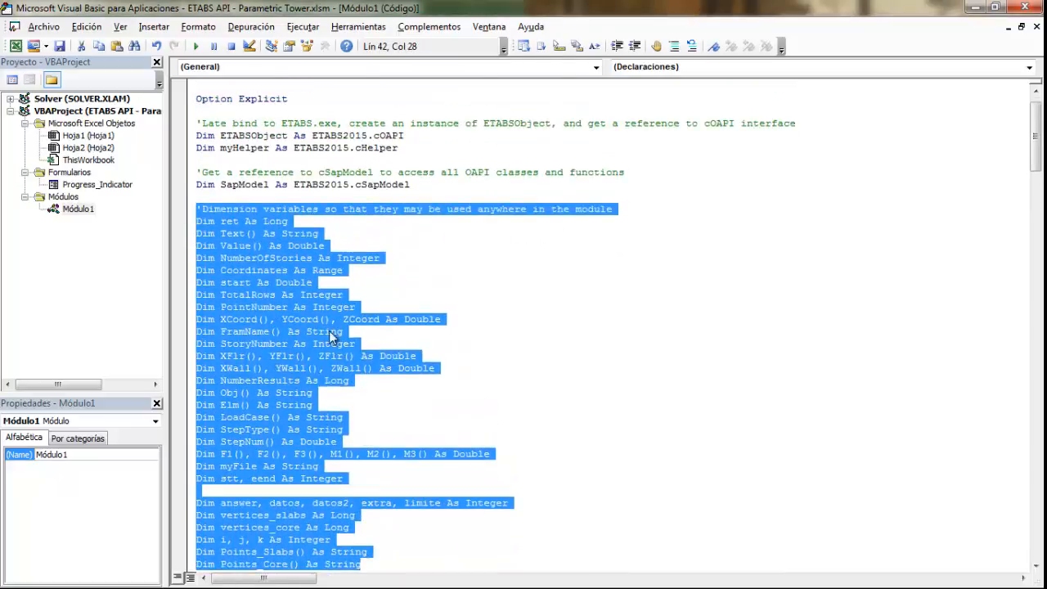
Highlight and read the module-level variable declarations and the ETABS_Attaching routine in Módulo1.
left_click(229, 258)
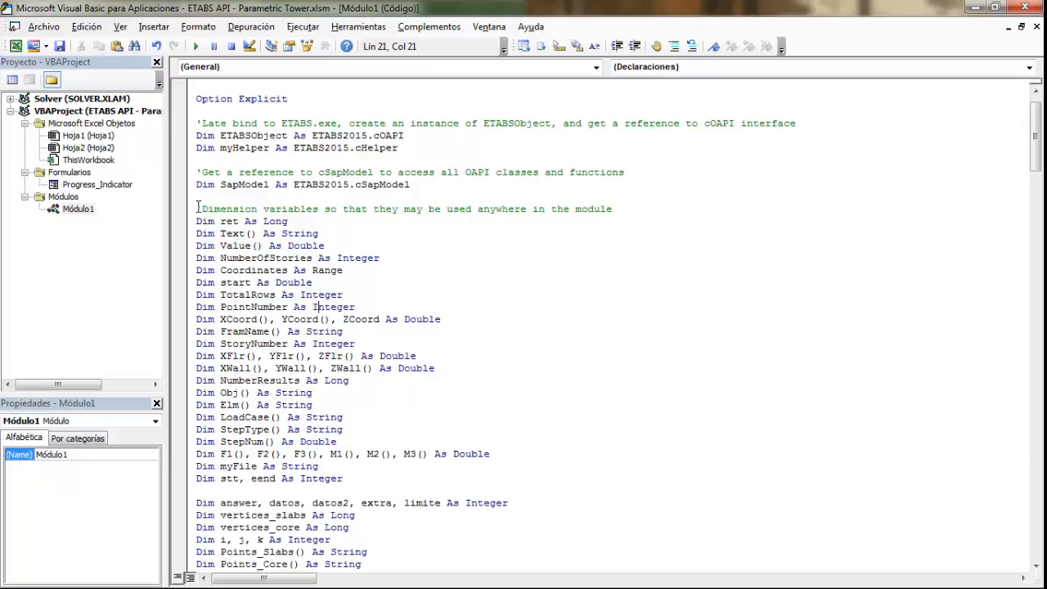
left_click_drag(196, 209, 351, 478)
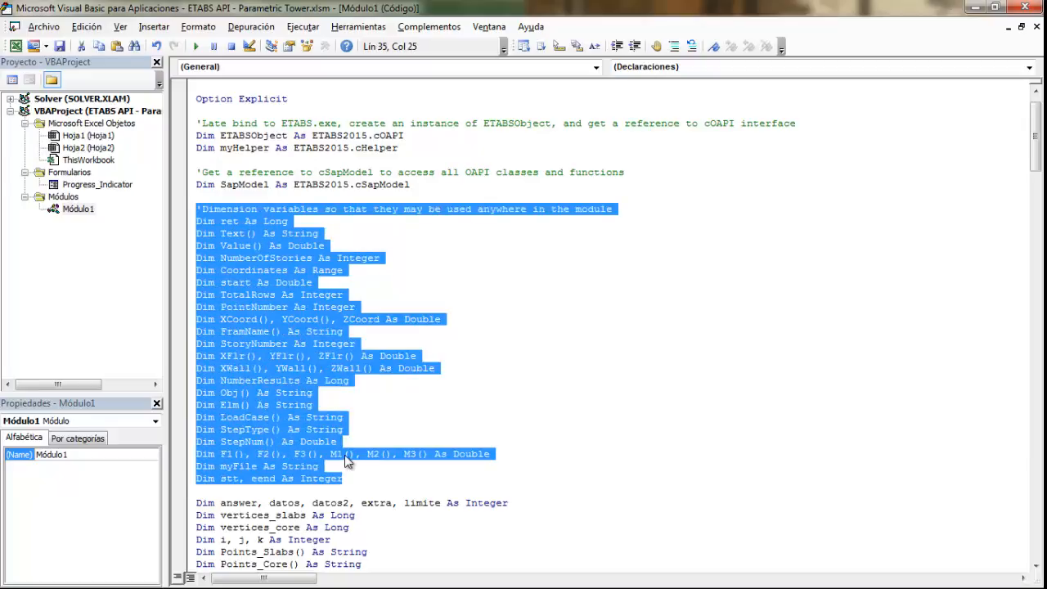
scroll("down", 3)
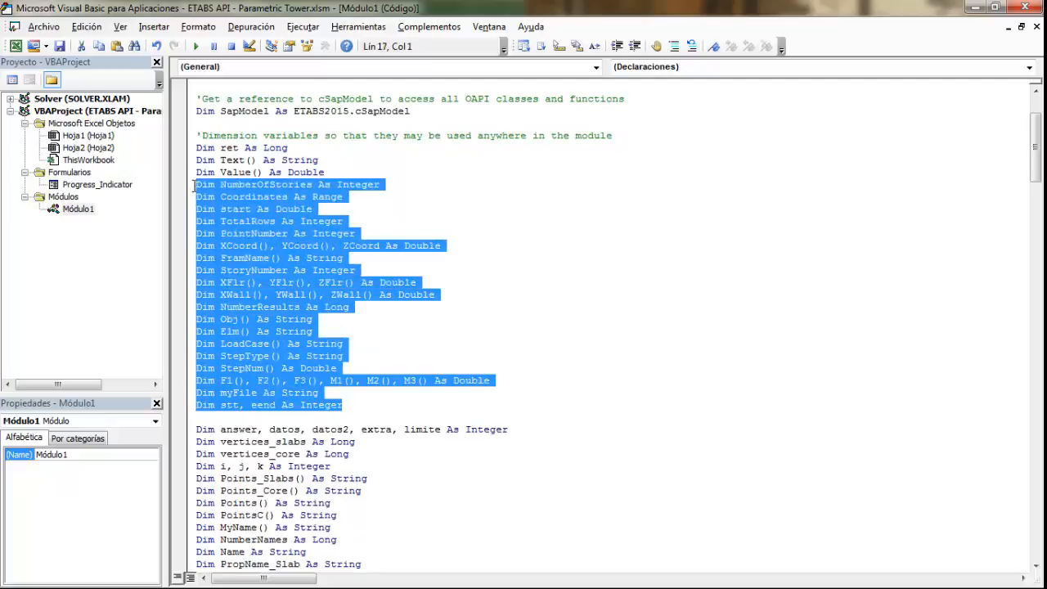
scroll("down", 3)
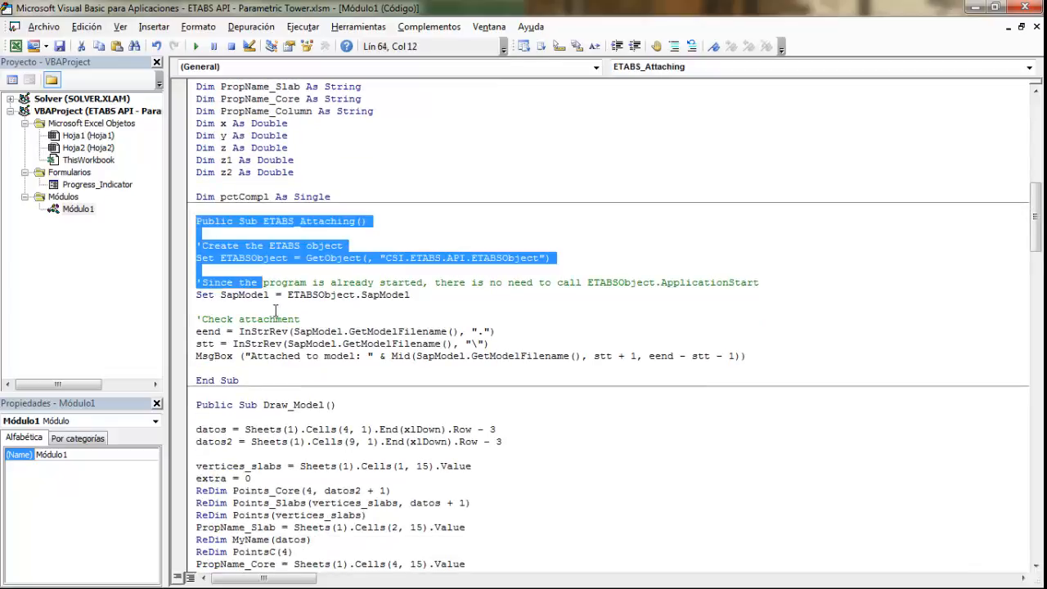
Read through Draw_Model, ETABS_Close, progress and progress_start in the module code.
left_click(220, 239)
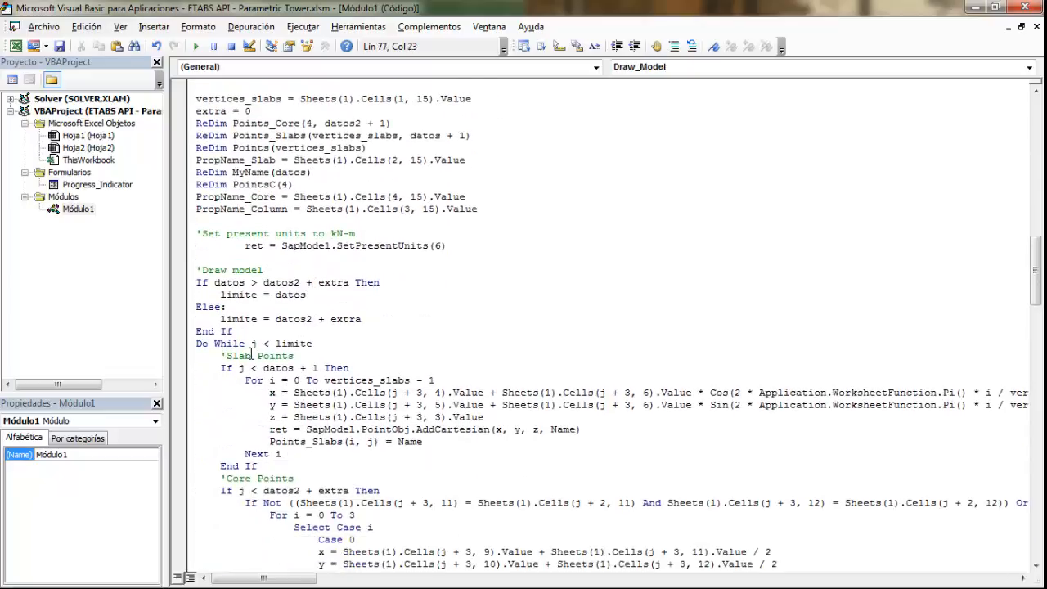
scroll("down", 3)
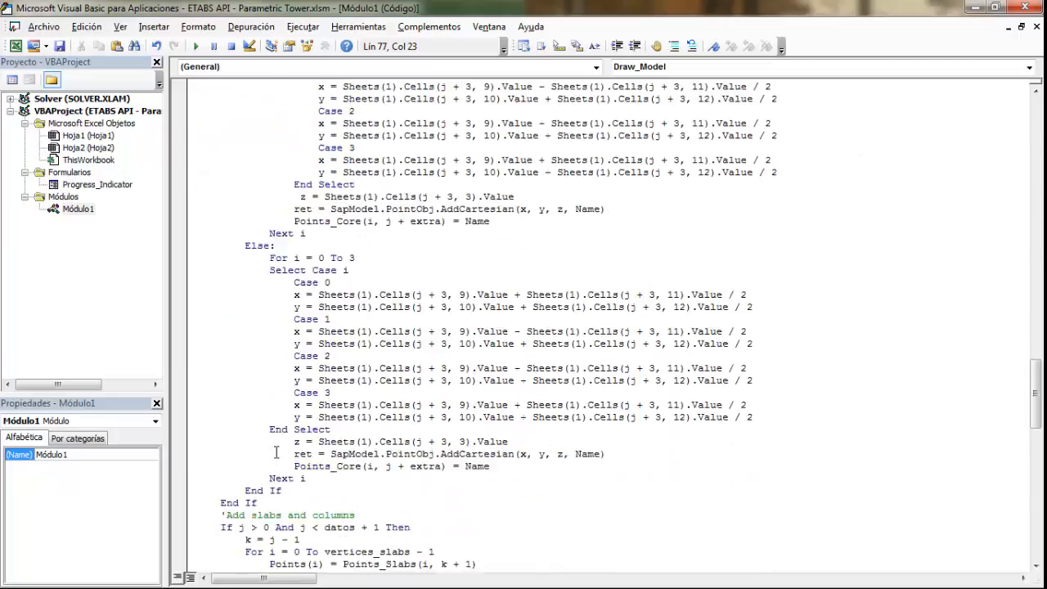
scroll("down", 3)
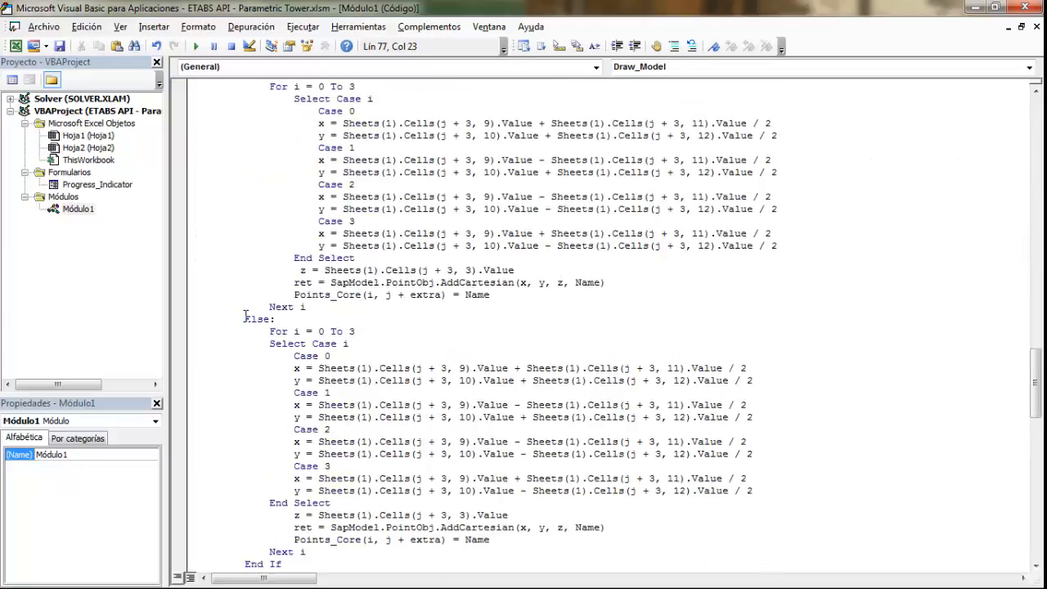
scroll("down", 3)
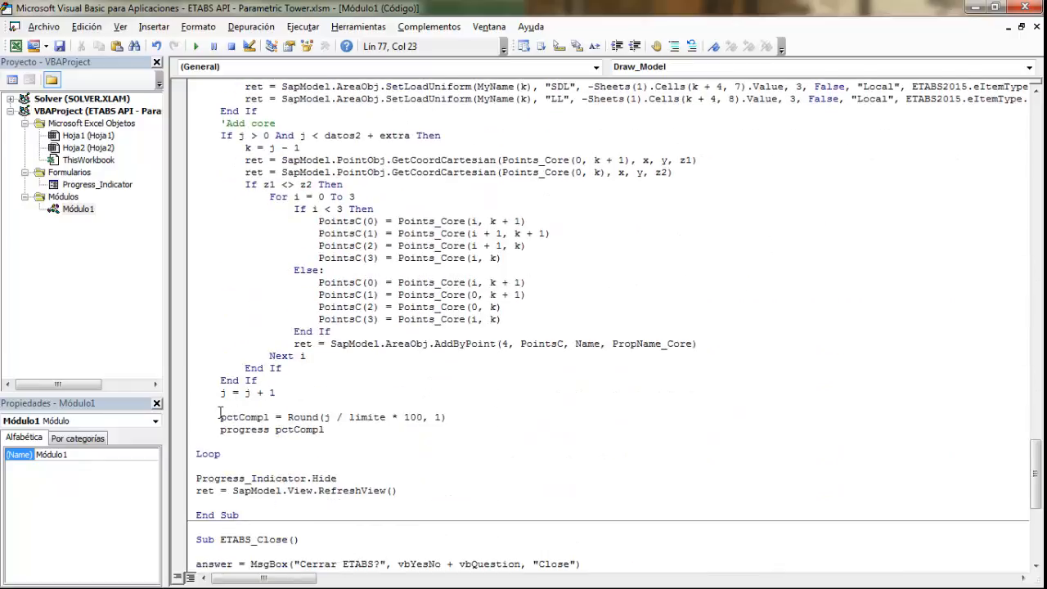
left_click_drag(220, 417, 327, 429)
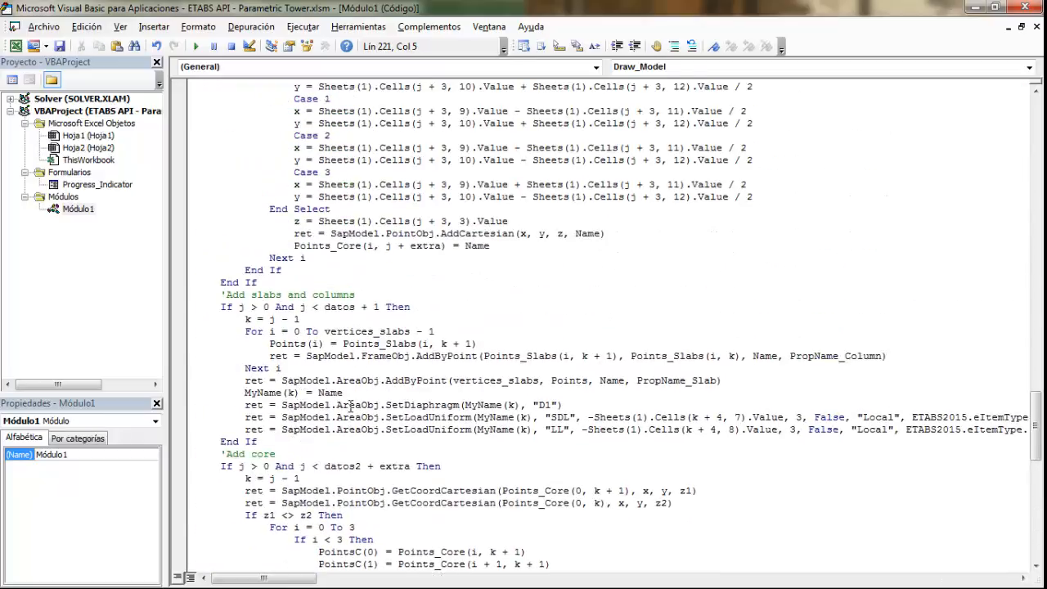
scroll("down", 3)
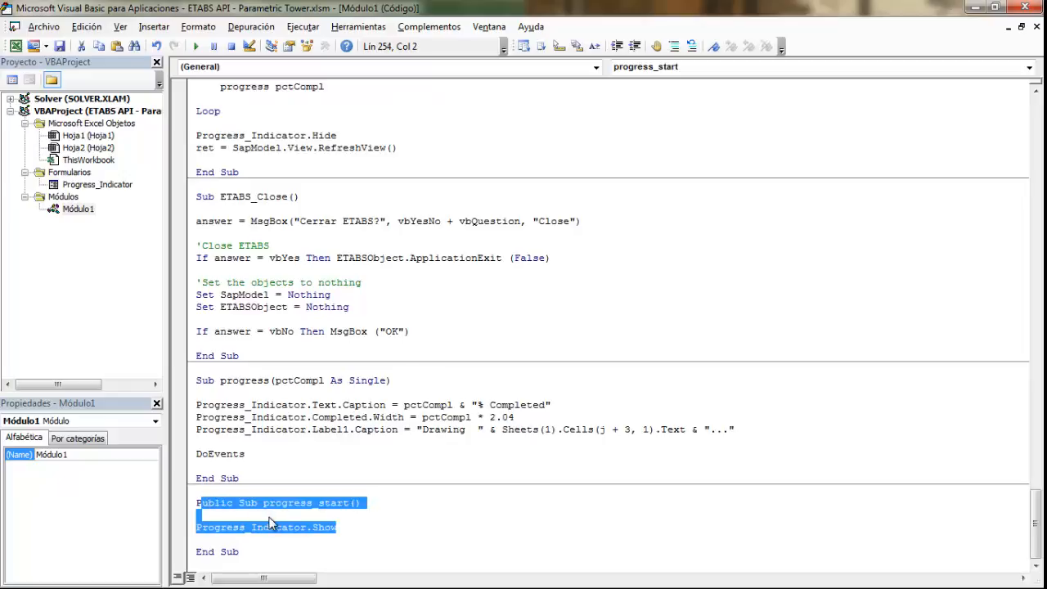
left_click(302, 516)
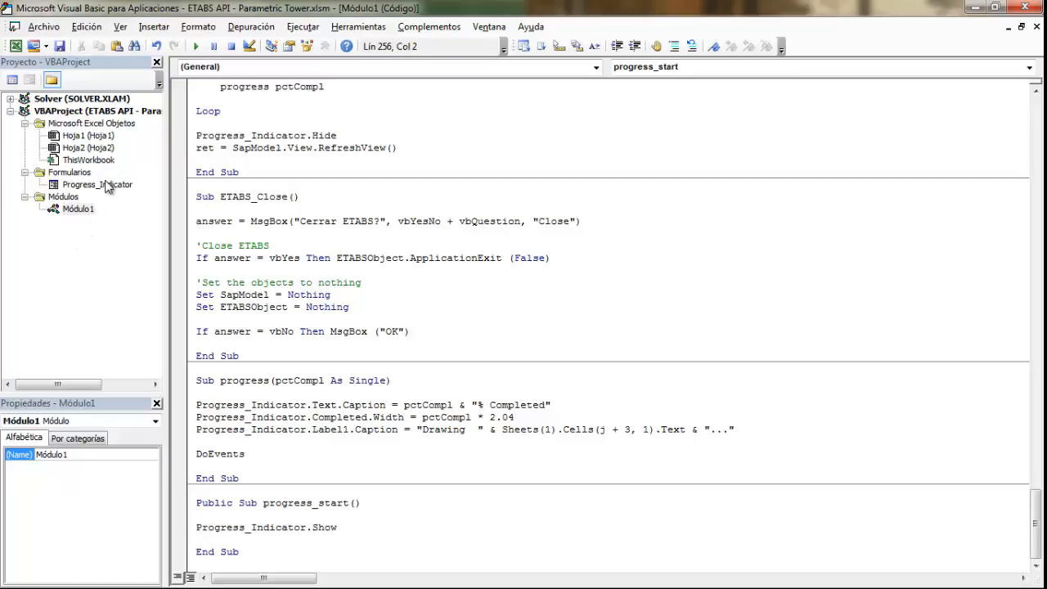
Open Progress_Indicator's code and correct UserForm_Activate's call to Draw_Model.
double_click(96, 184)
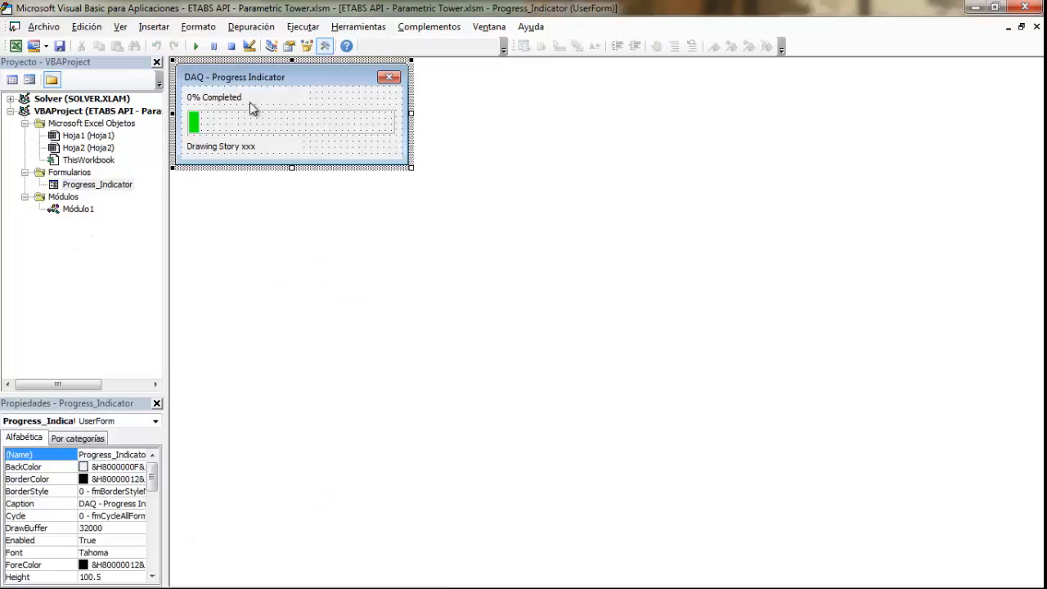
right_click(97, 184)
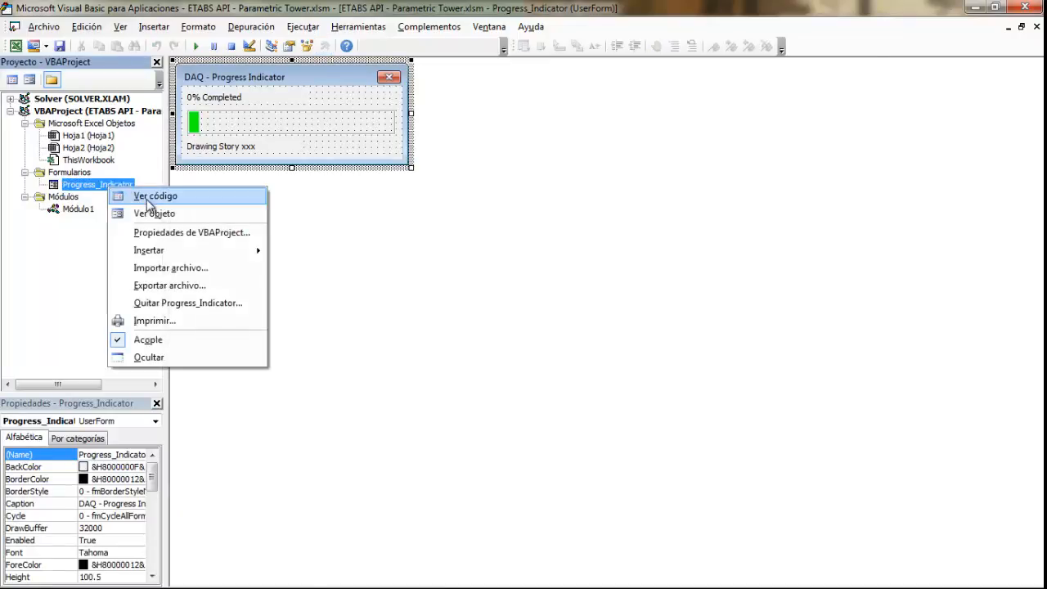
left_click(154, 195)
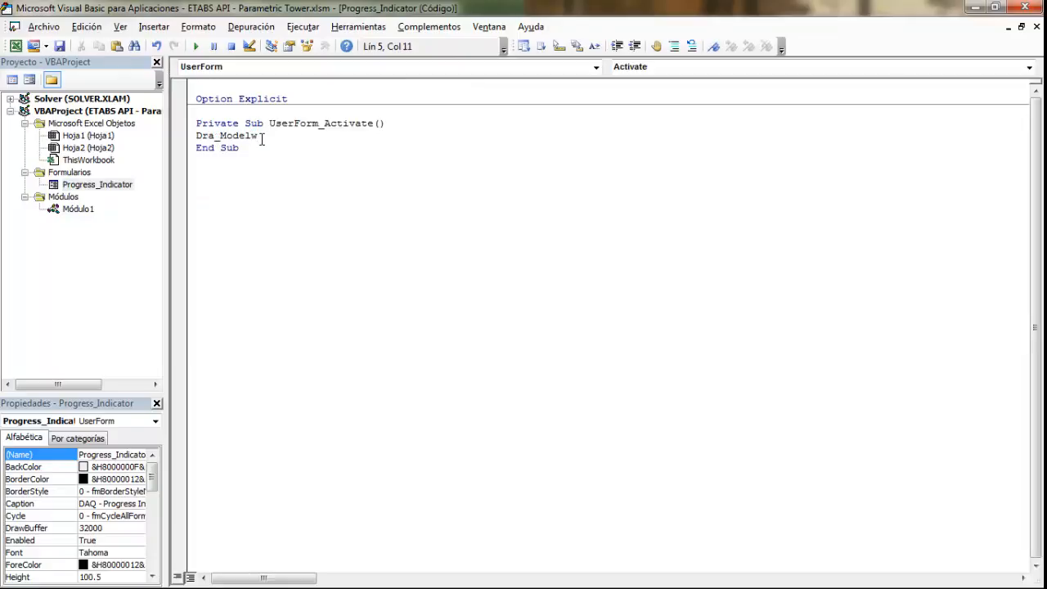
type("Draw_Model")
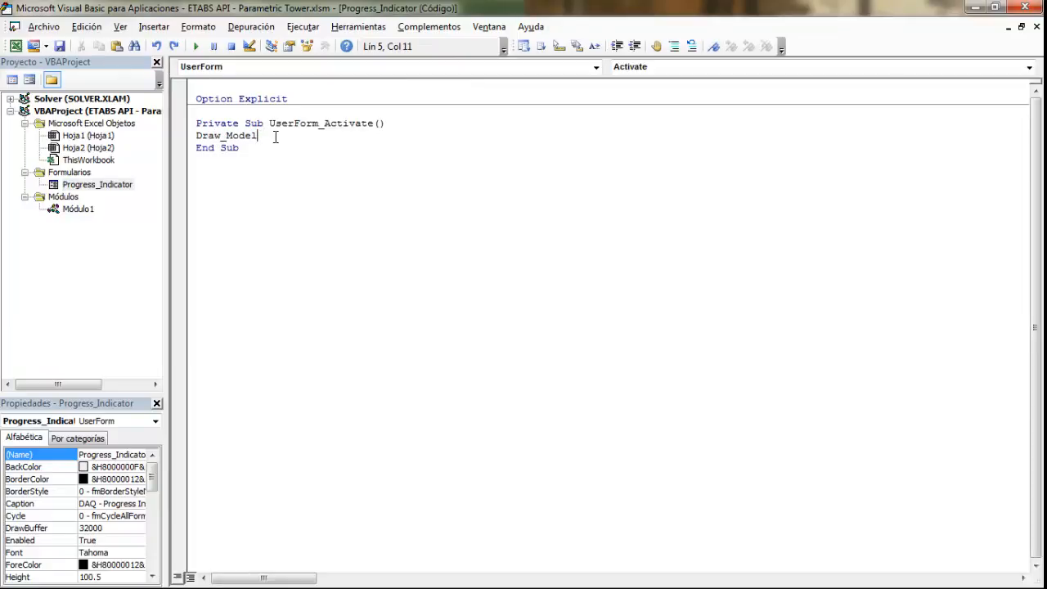